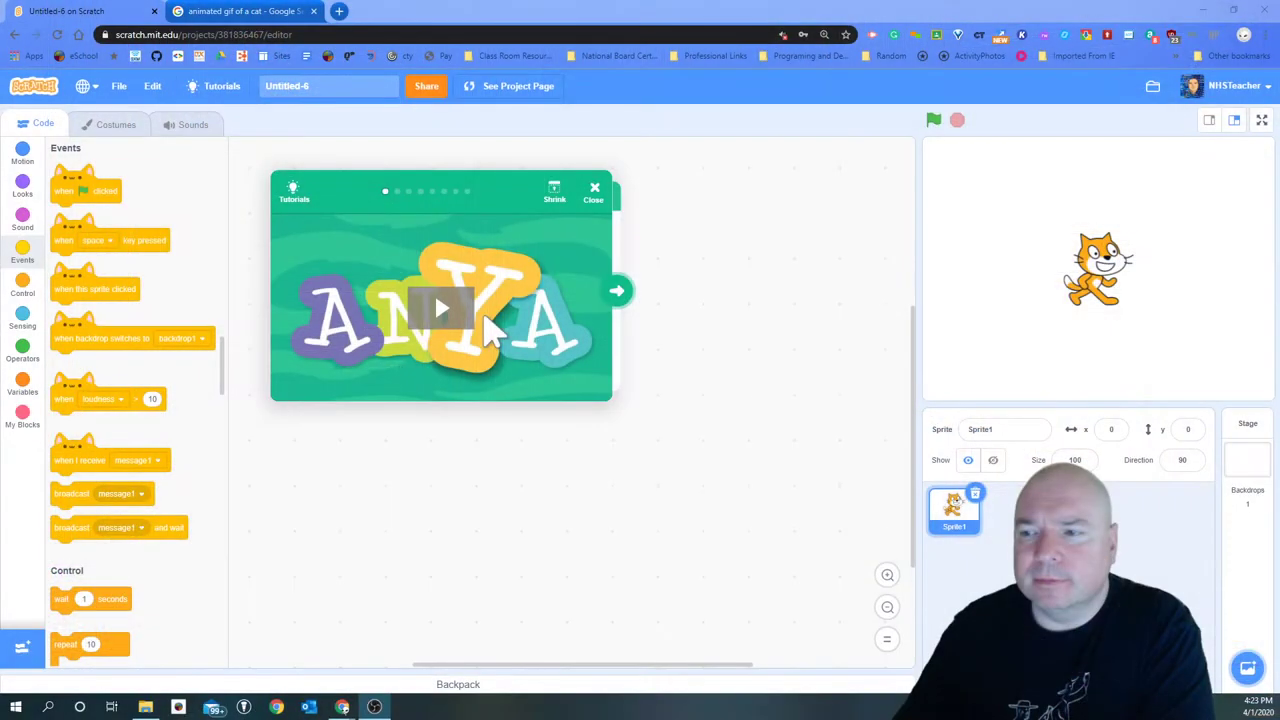
{"action": "mouse_move", "coordinate": [520, 310]}
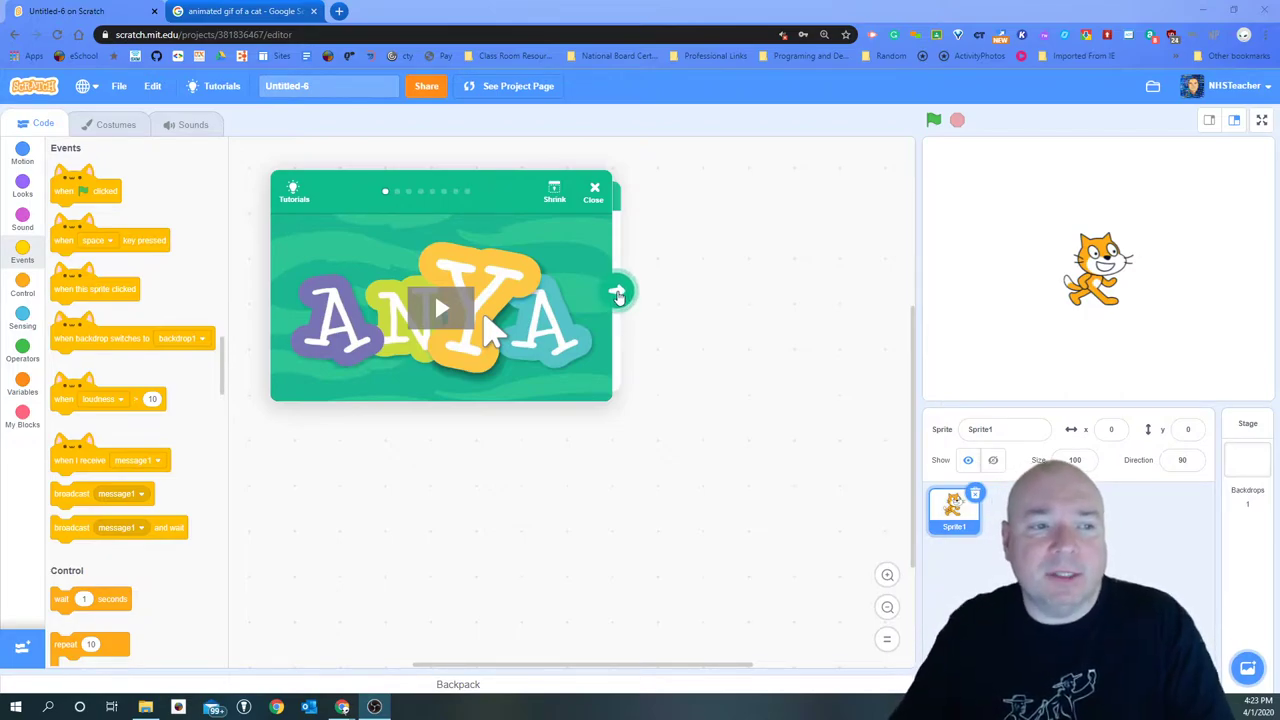
Advance the Tutorials card past its opening video.
{"action": "left_click", "coordinate": [618, 291]}
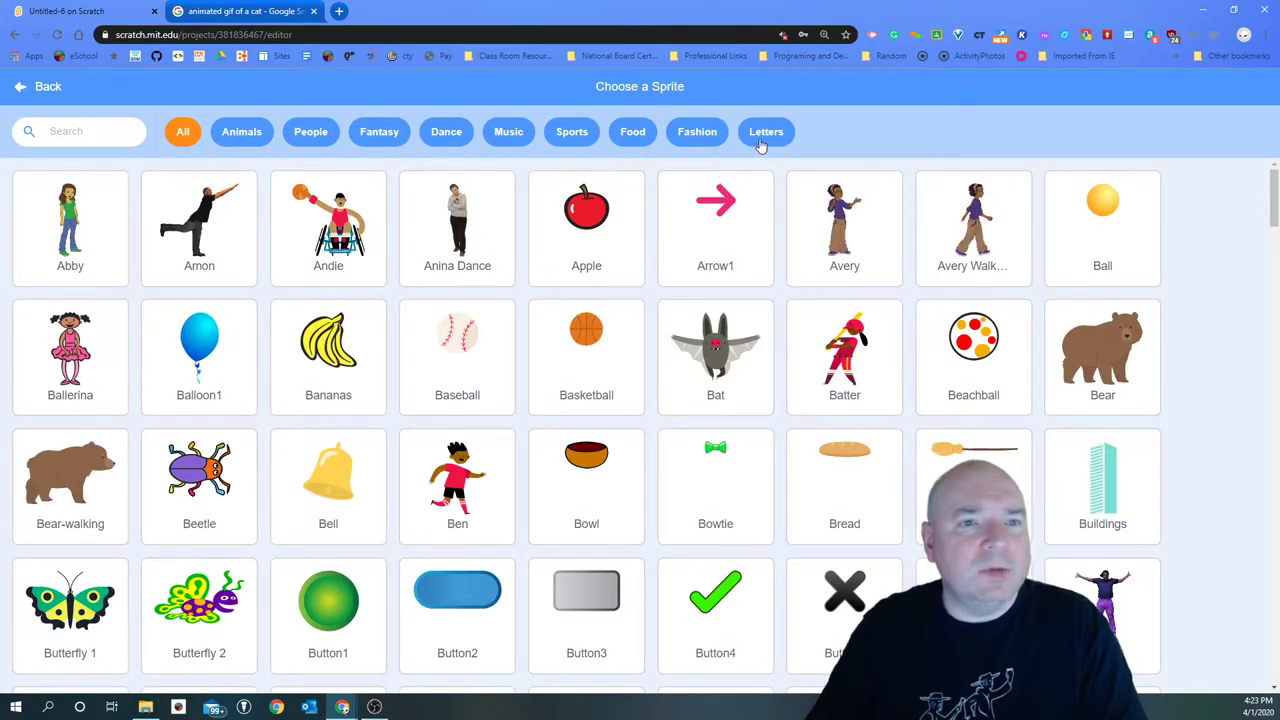
Add the orange Block-M sprite from the Letters category and place it top-left.
{"action": "left_click", "coordinate": [766, 131]}
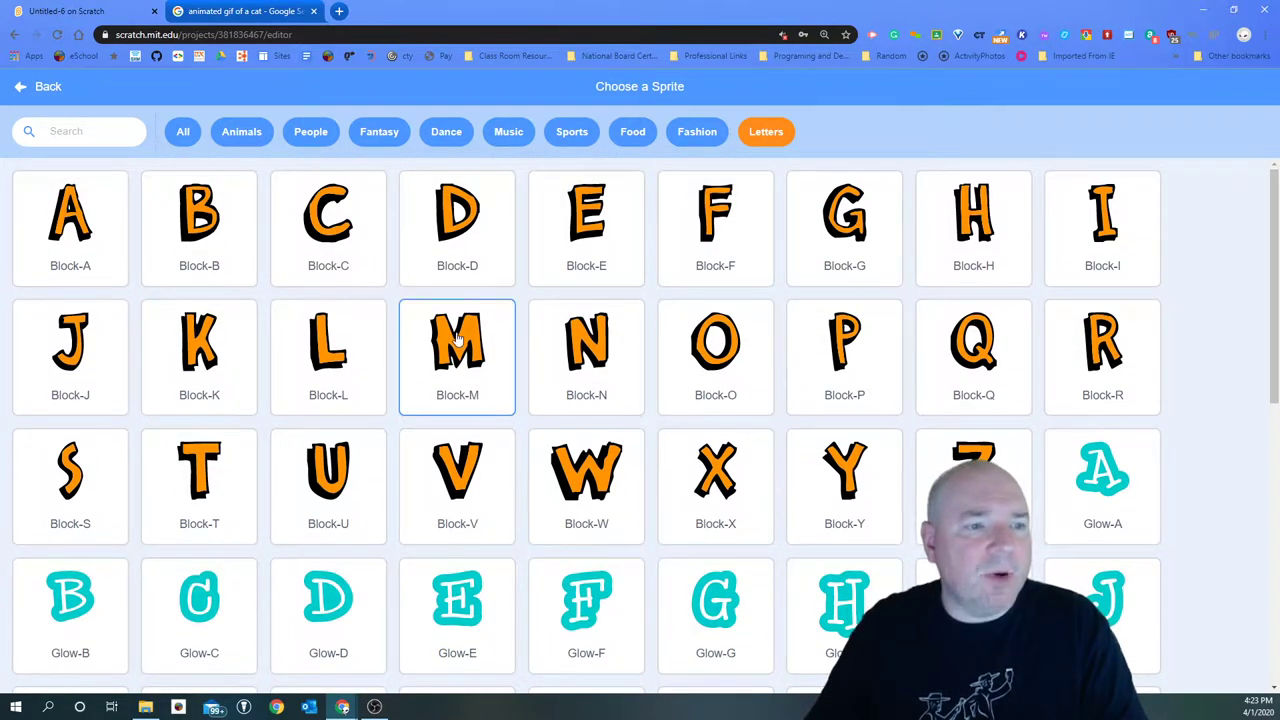
{"action": "left_click", "coordinate": [457, 340]}
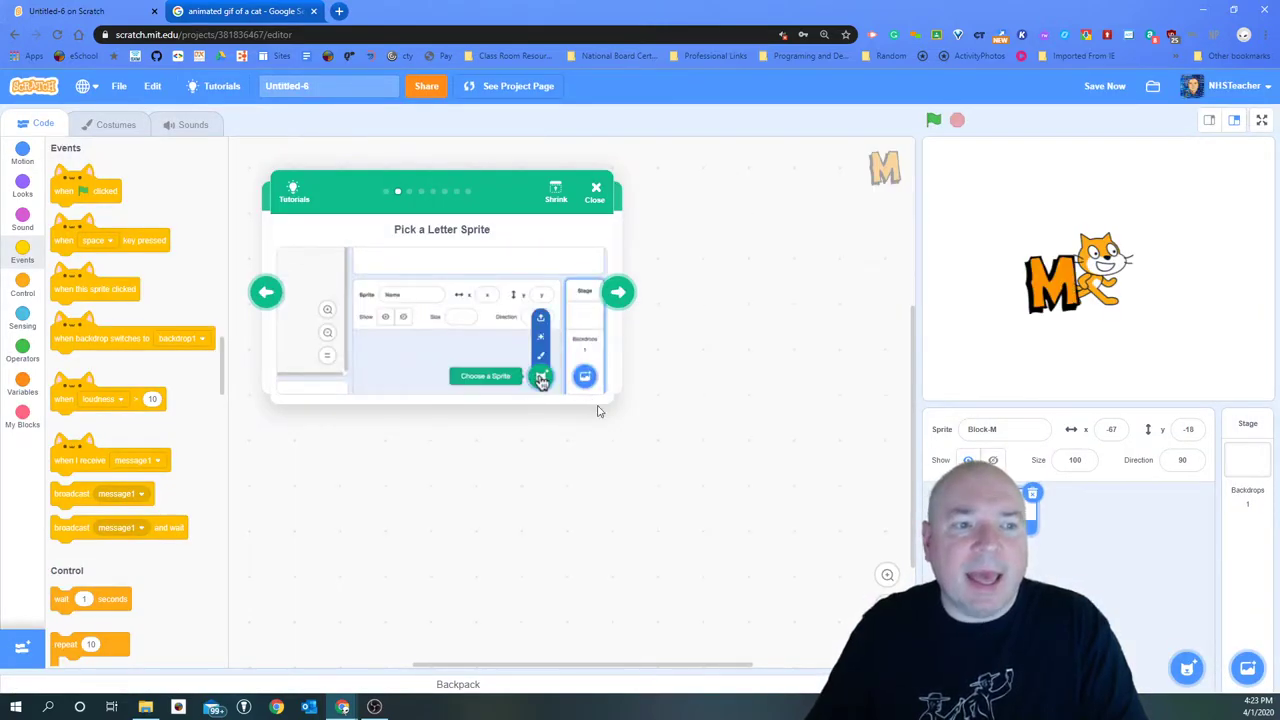
{"action": "left_click", "coordinate": [618, 292]}
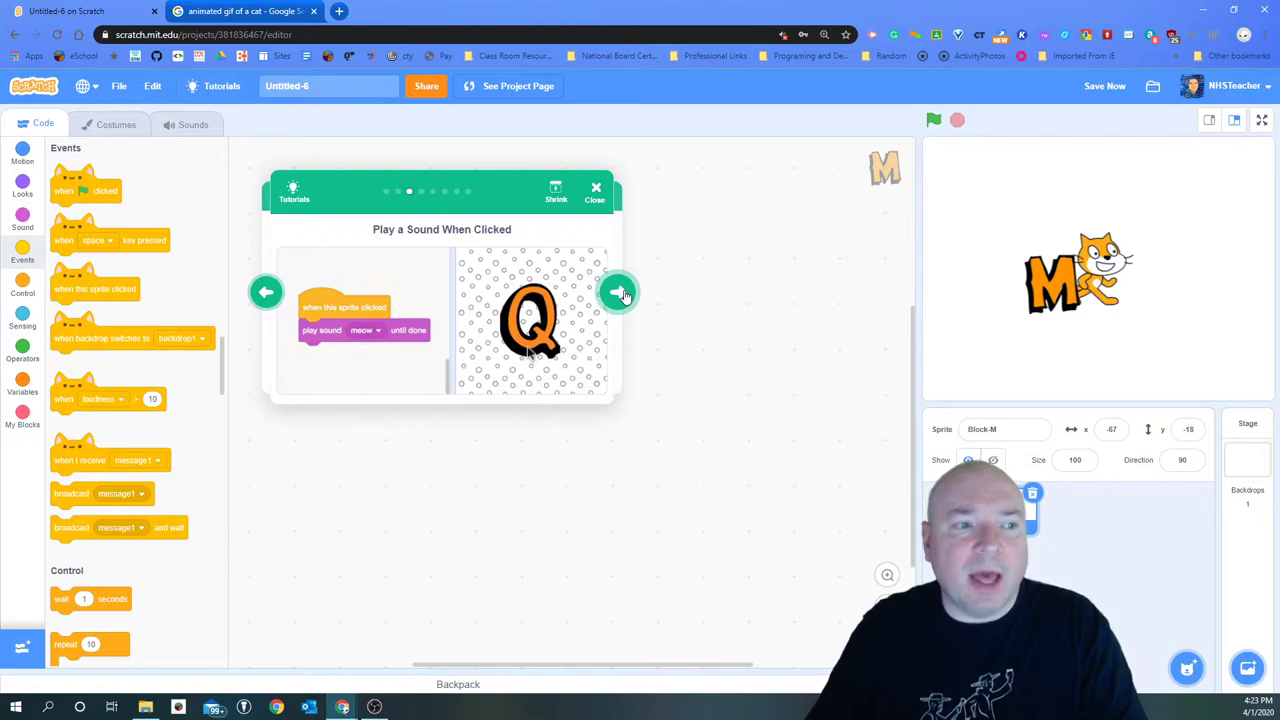
{"action": "left_click", "coordinate": [266, 291]}
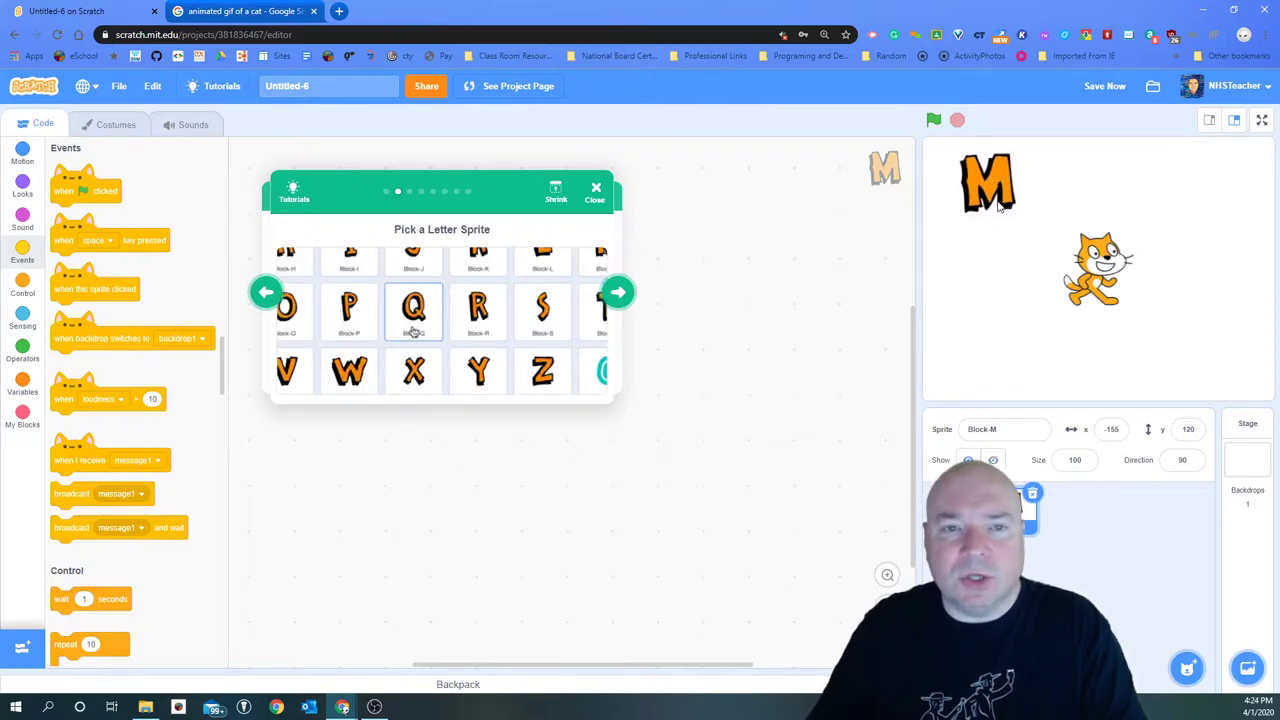
{"action": "left_click", "coordinate": [413, 311]}
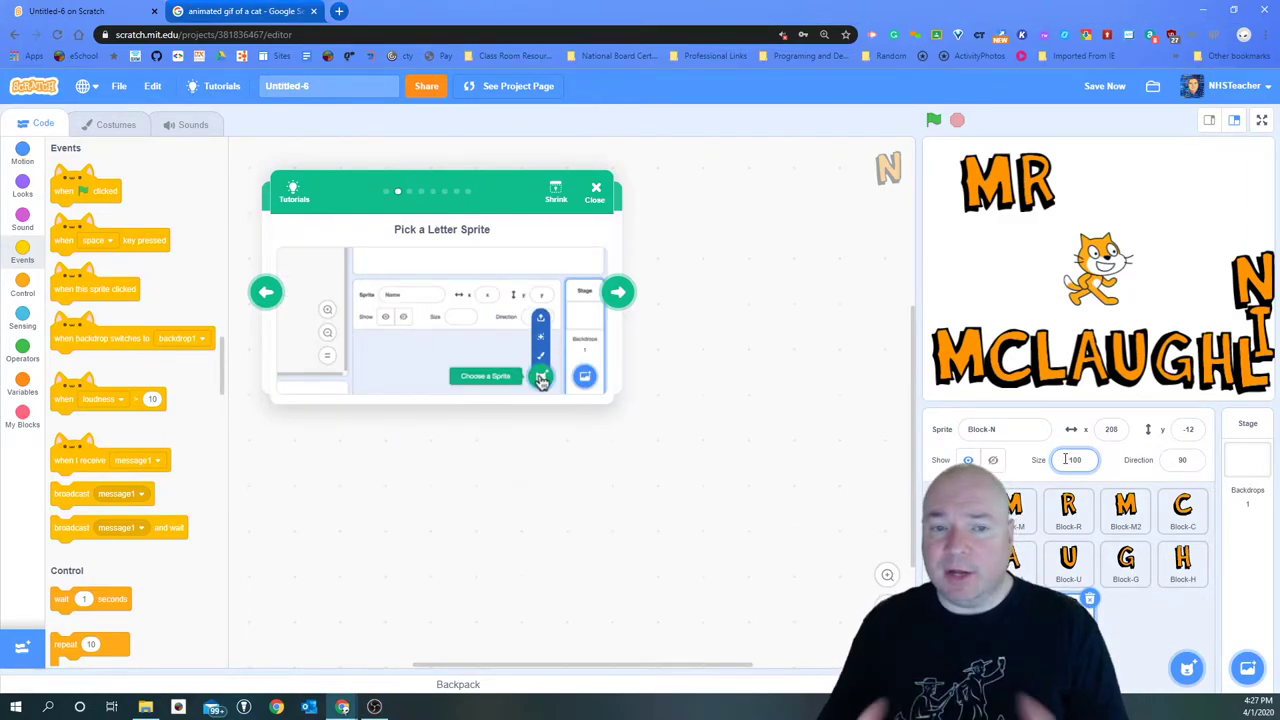
Step the tutorial forward while sizing letters to 50 and arranging MR above McLaughlin.
{"action": "left_click", "coordinate": [618, 291]}
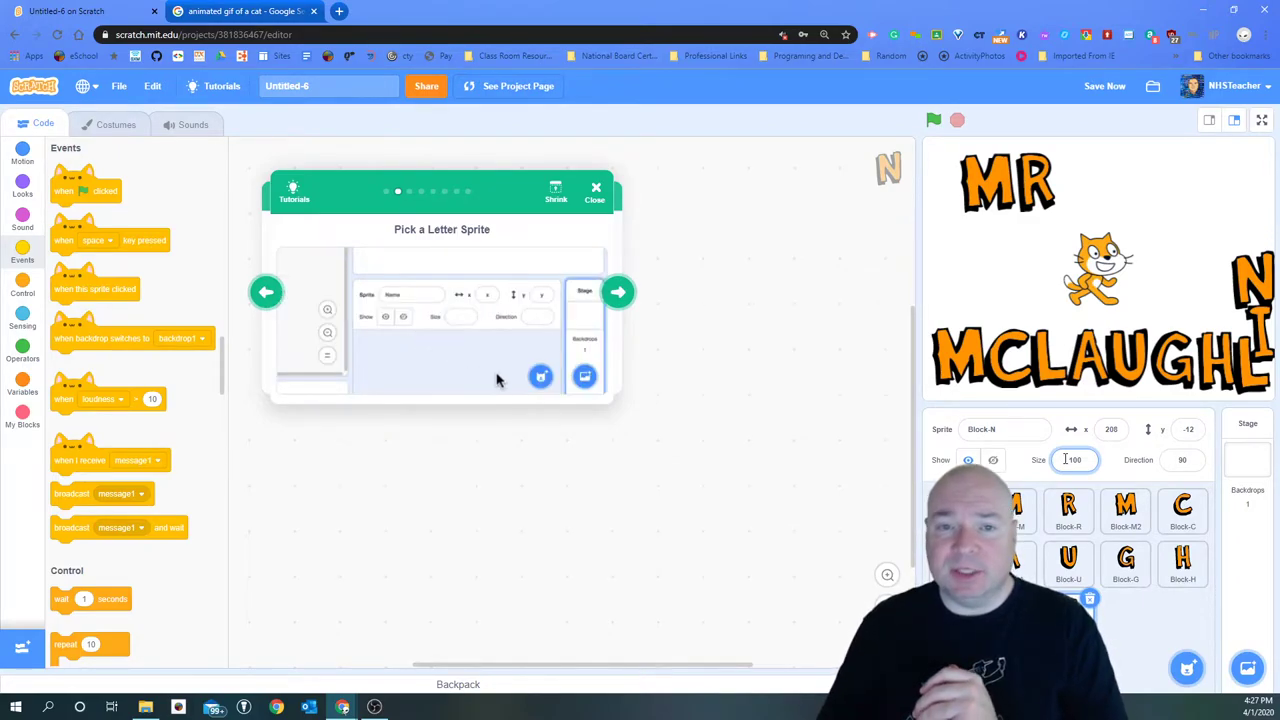
{"action": "left_click", "coordinate": [618, 292]}
{"action": "type", "text": "50"}
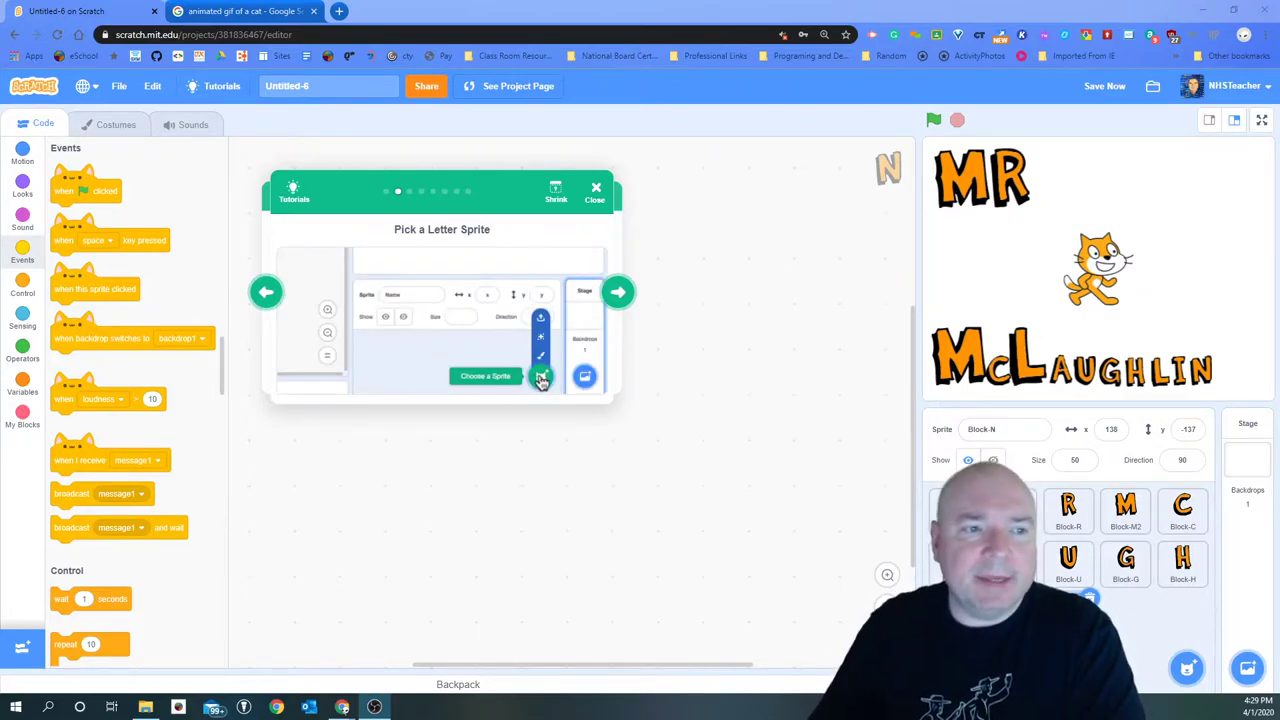
Give the N sprite a 'when this sprite clicked' script with 'play sound meow until done'.
{"action": "left_click", "coordinate": [617, 291]}
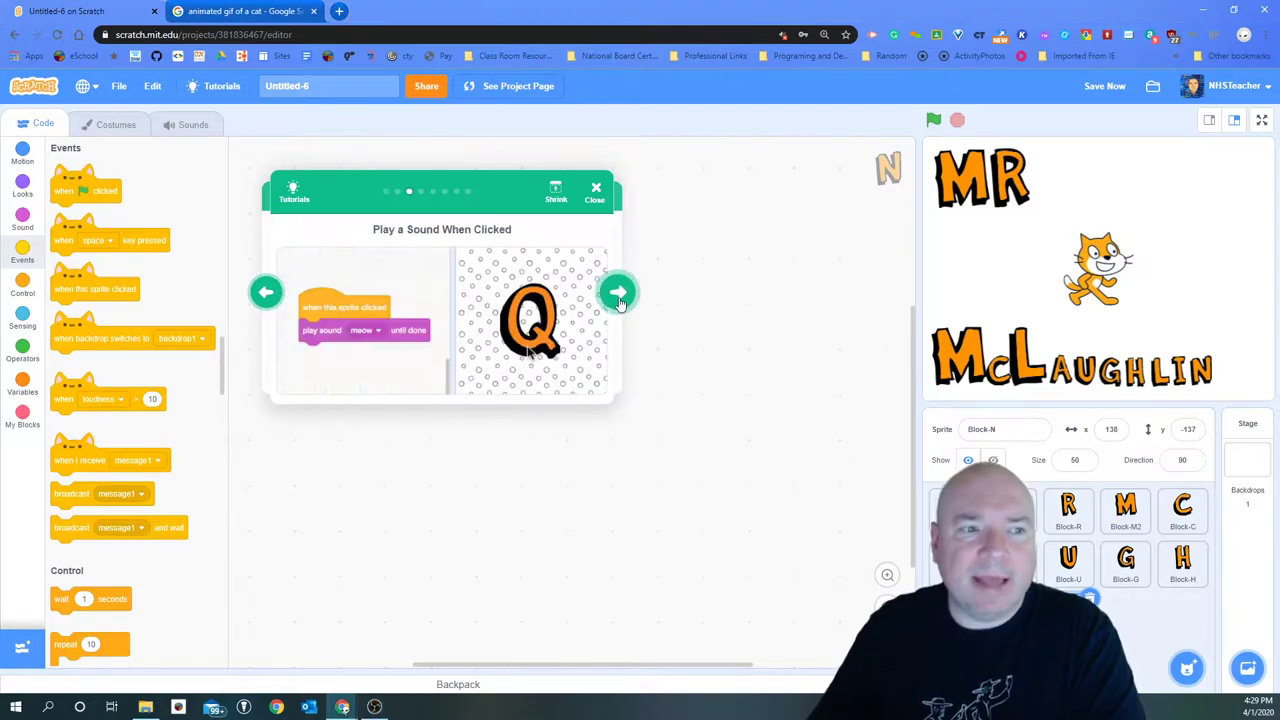
{"action": "mouse_move", "coordinate": [671, 311]}
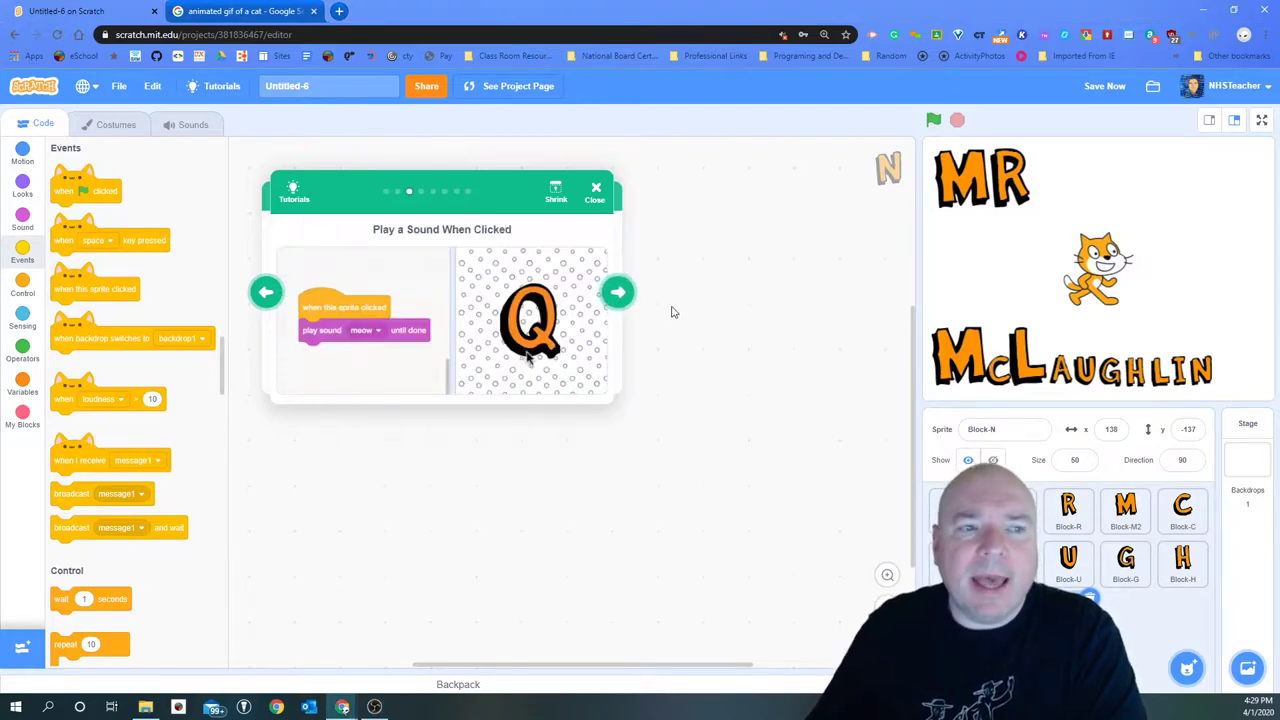
{"action": "mouse_move", "coordinate": [784, 345]}
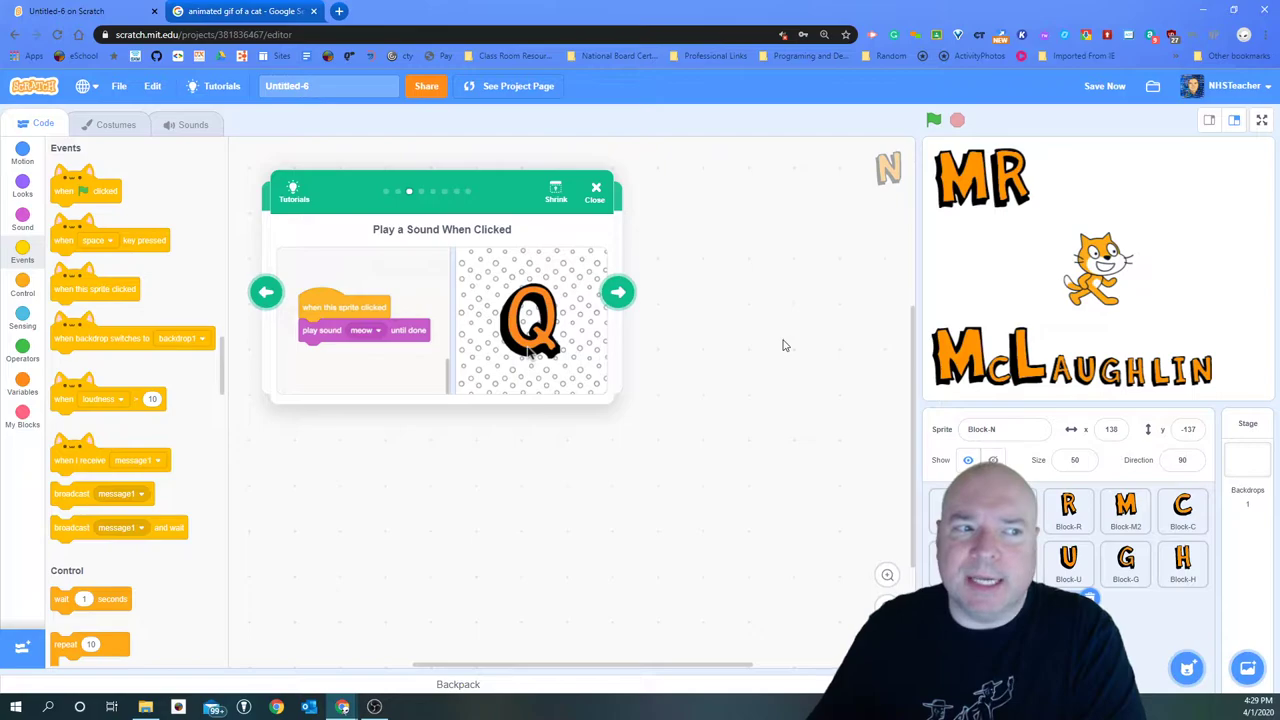
{"action": "mouse_move", "coordinate": [785, 345]}
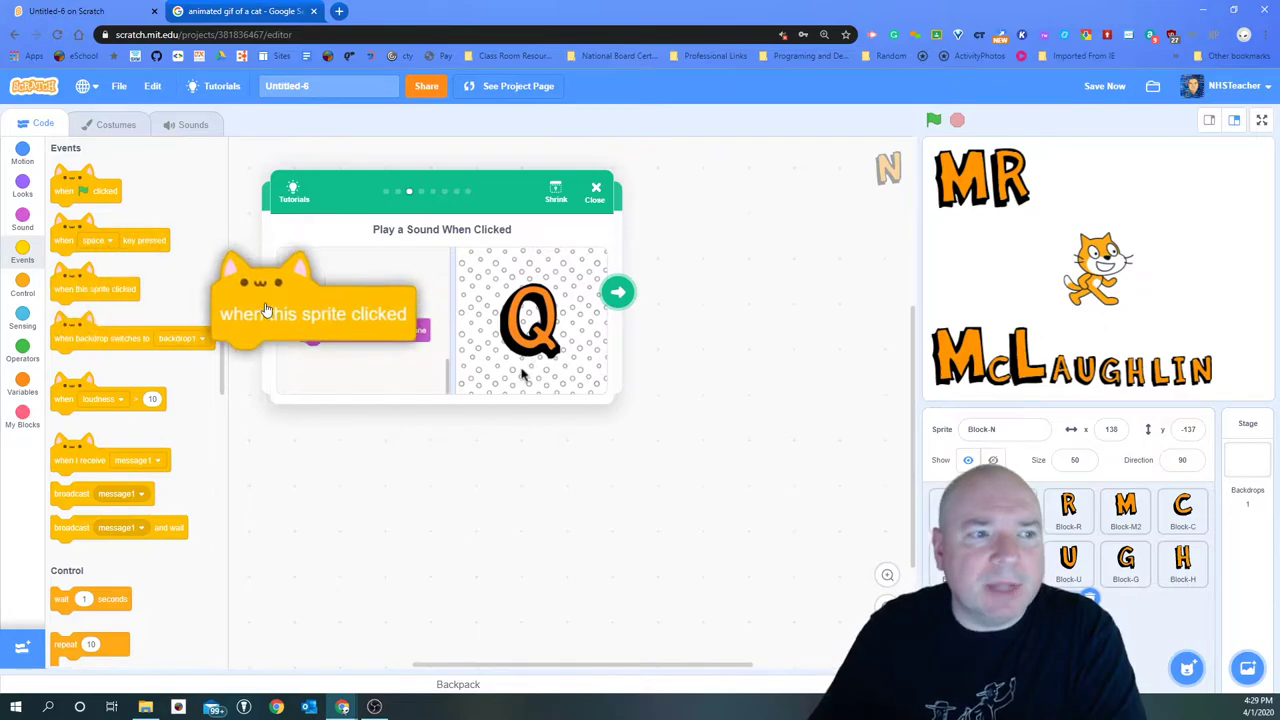
{"action": "left_click", "coordinate": [618, 291]}
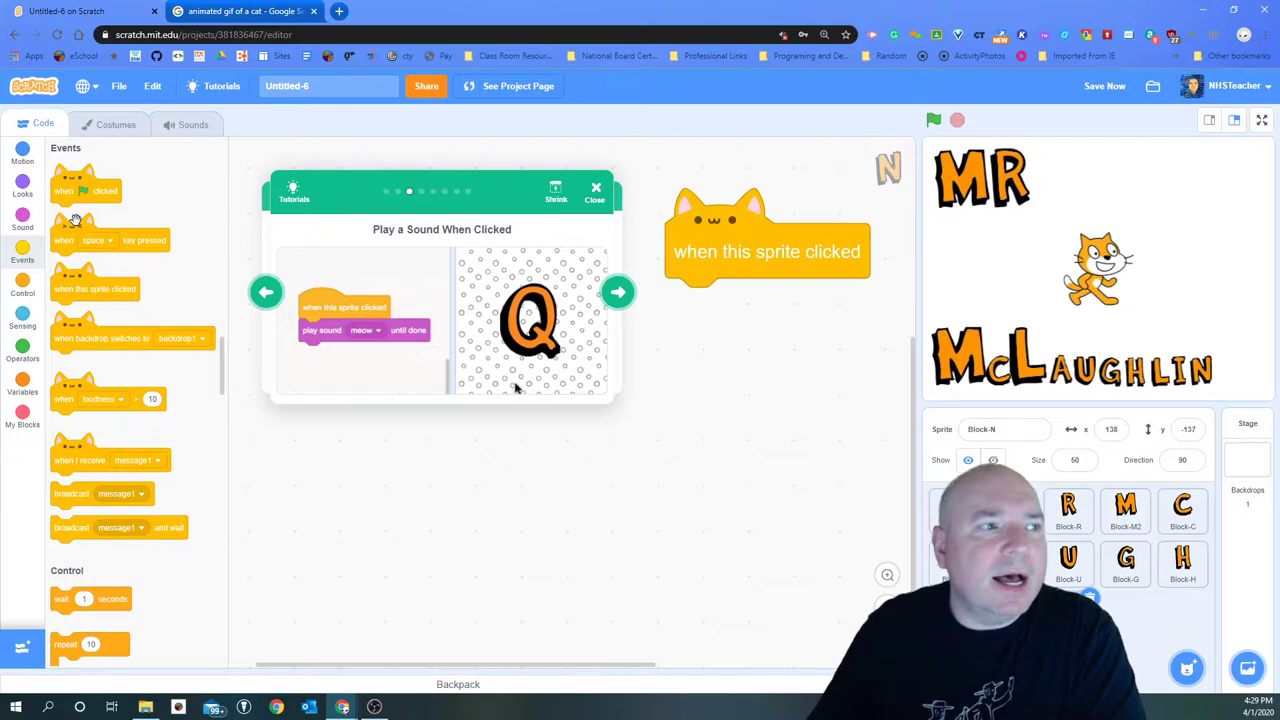
{"action": "left_click", "coordinate": [22, 221]}
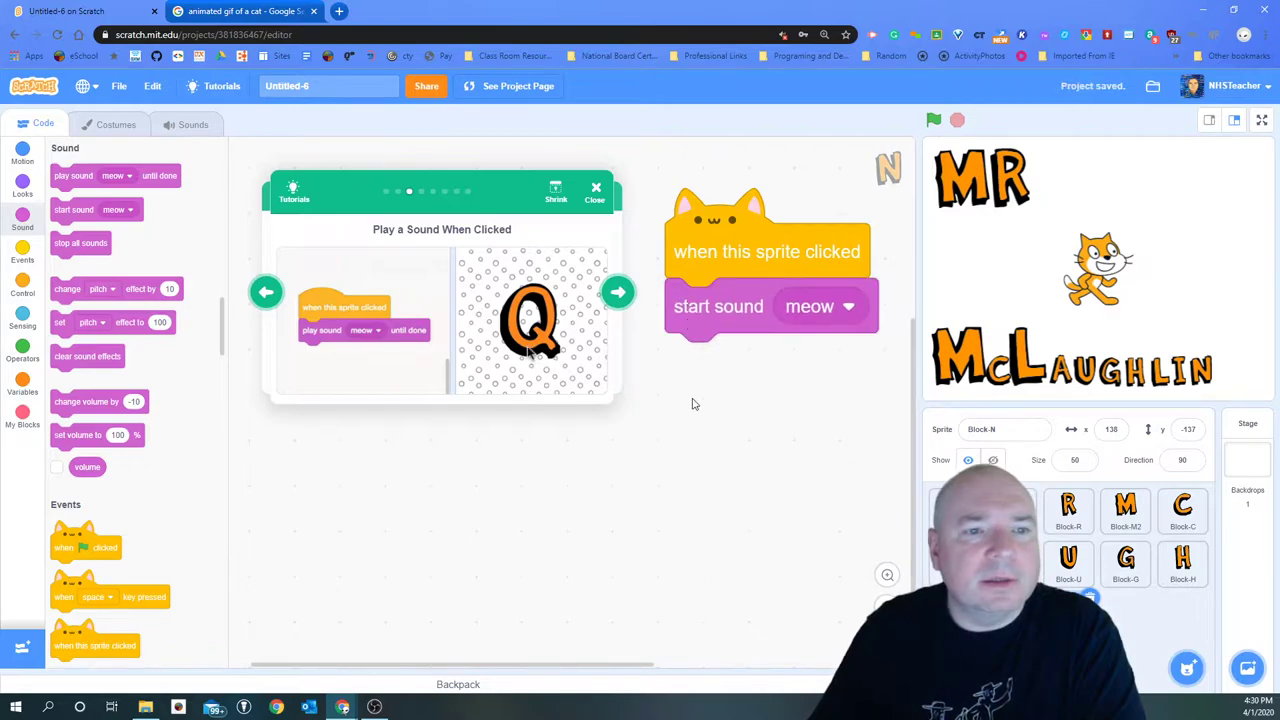
{"action": "mouse_move", "coordinate": [716, 322]}
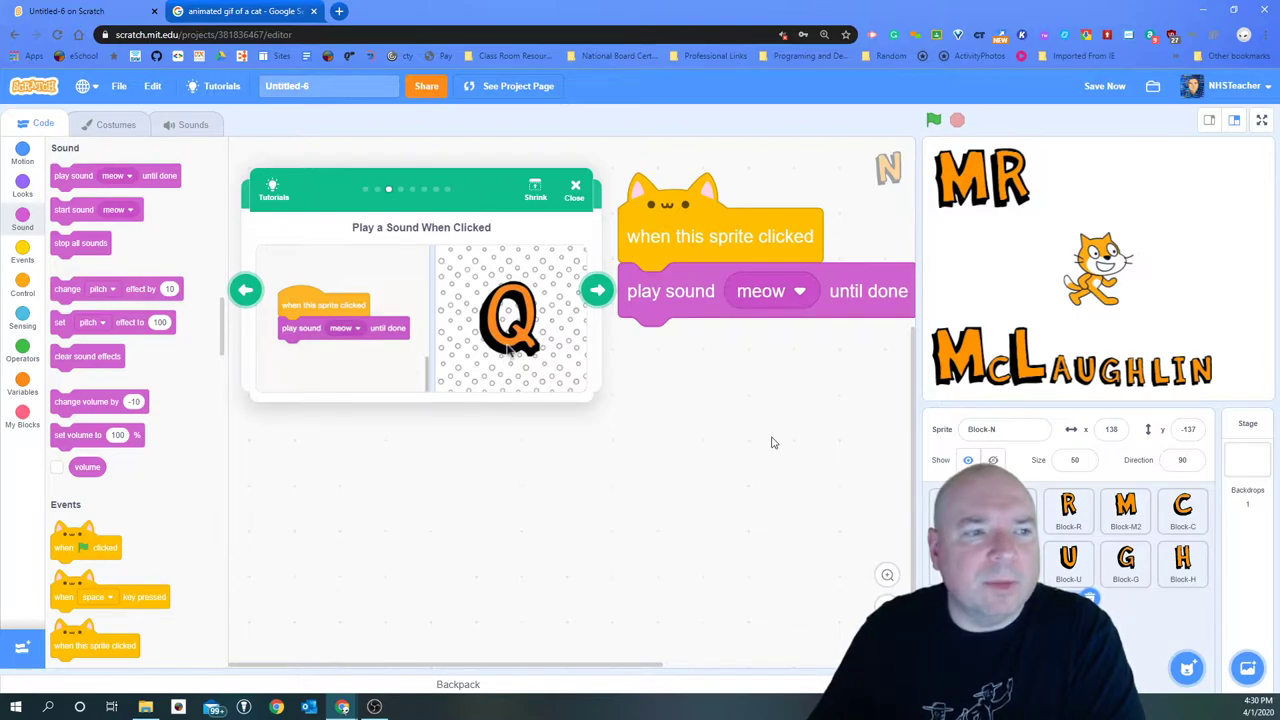
{"action": "mouse_move", "coordinate": [958, 227]}
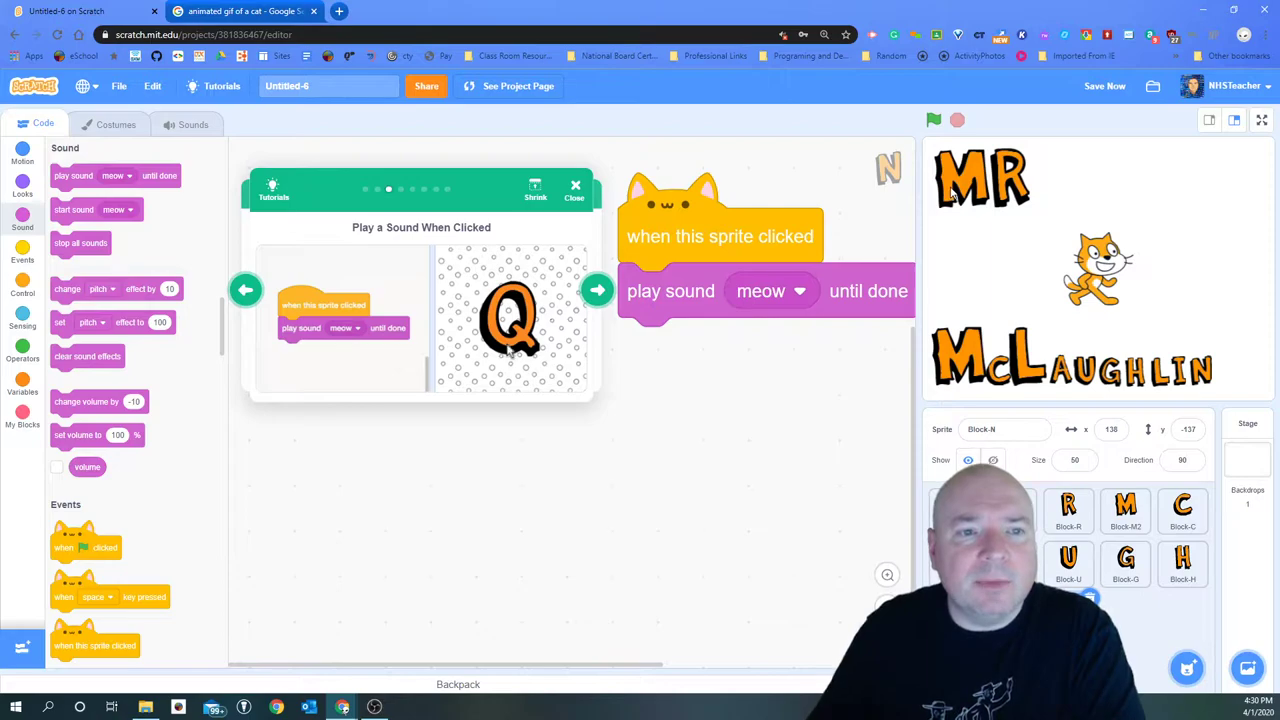
{"action": "mouse_move", "coordinate": [953, 246]}
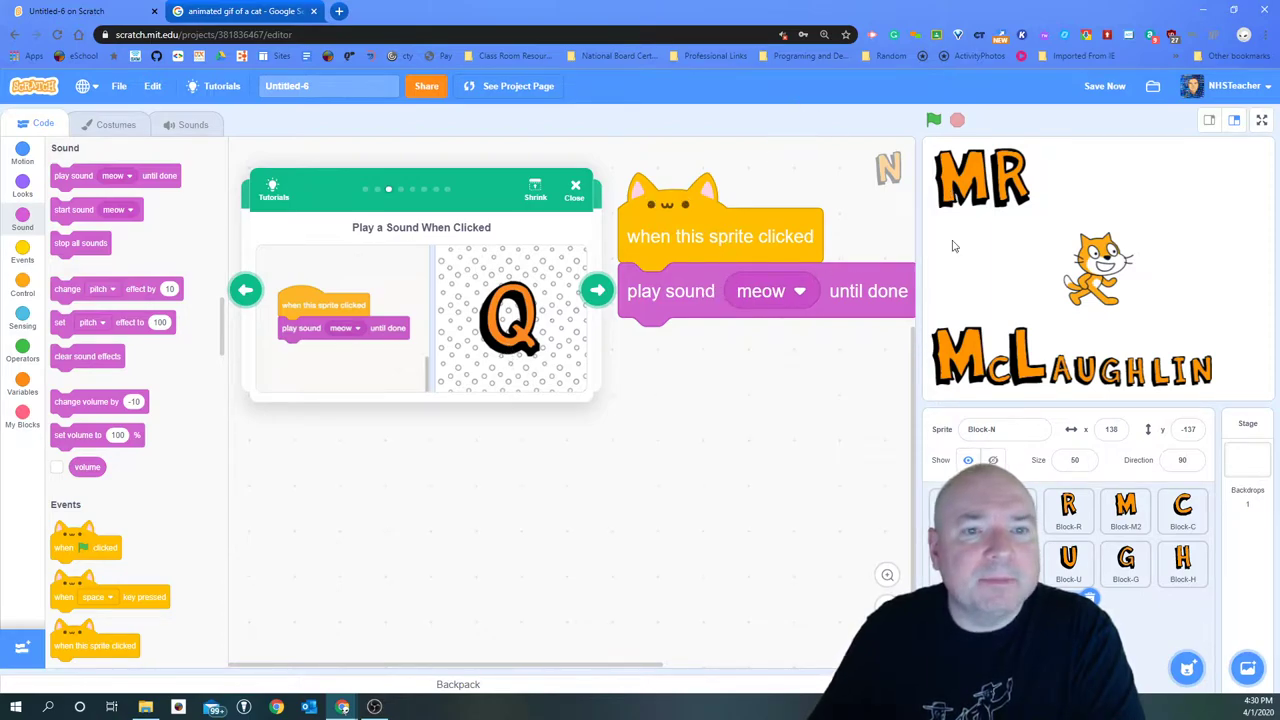
{"action": "mouse_move", "coordinate": [508, 350]}
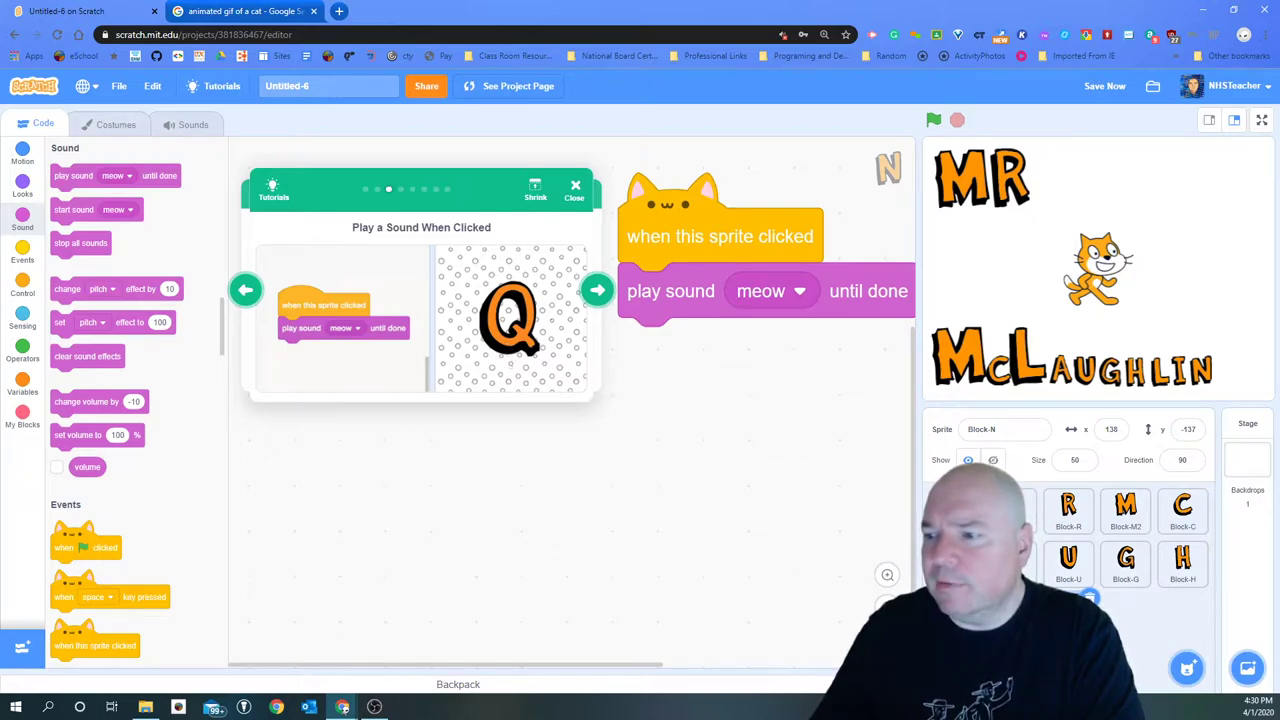
{"action": "mouse_move", "coordinate": [970, 238]}
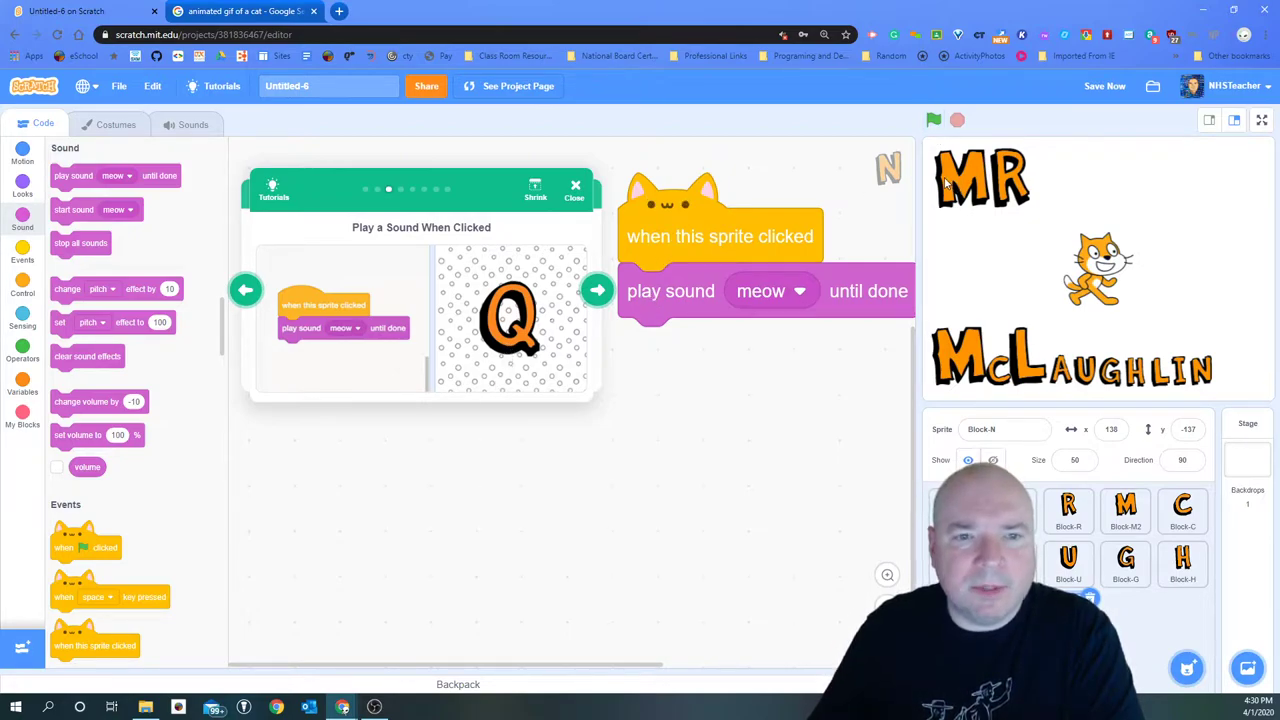
{"action": "mouse_move", "coordinate": [833, 437]}
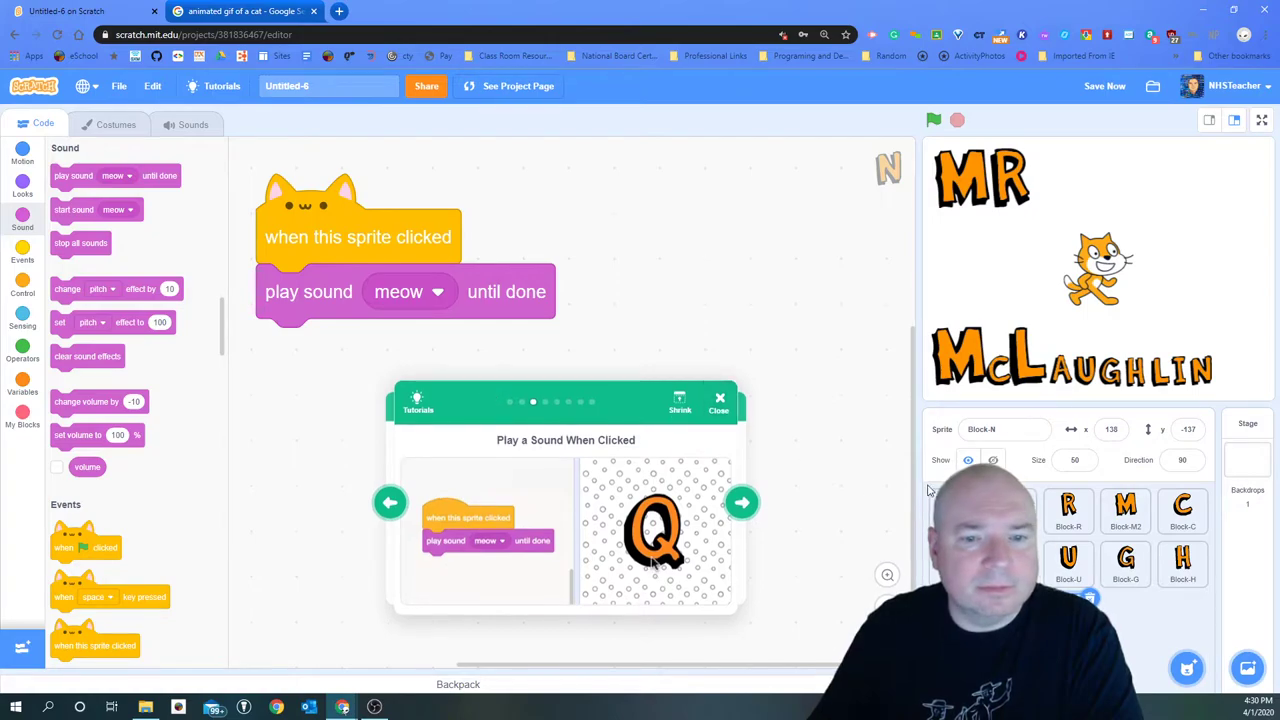
Select Block-M to confirm it now has the meow click script.
{"action": "left_click", "coordinate": [1125, 510]}
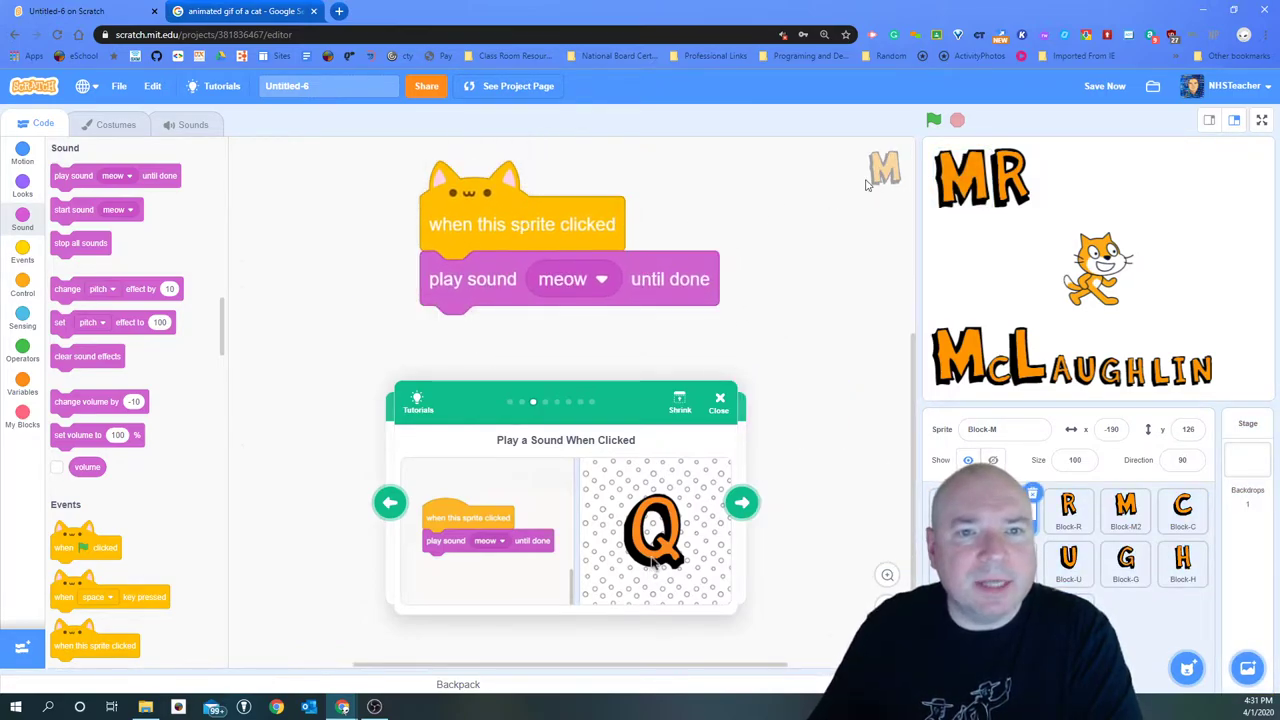
{"action": "mouse_move", "coordinate": [948, 173]}
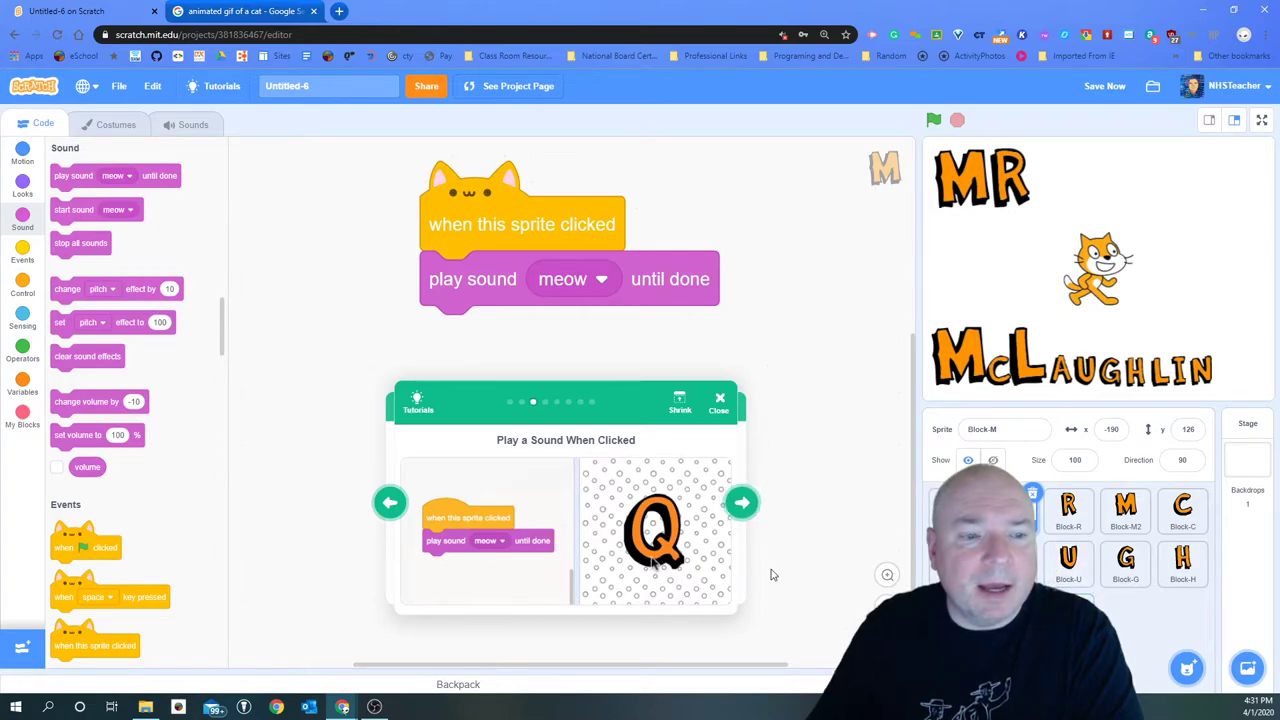
Give Block-R a click script that changes its color effect by 25.
{"action": "left_click", "coordinate": [742, 502]}
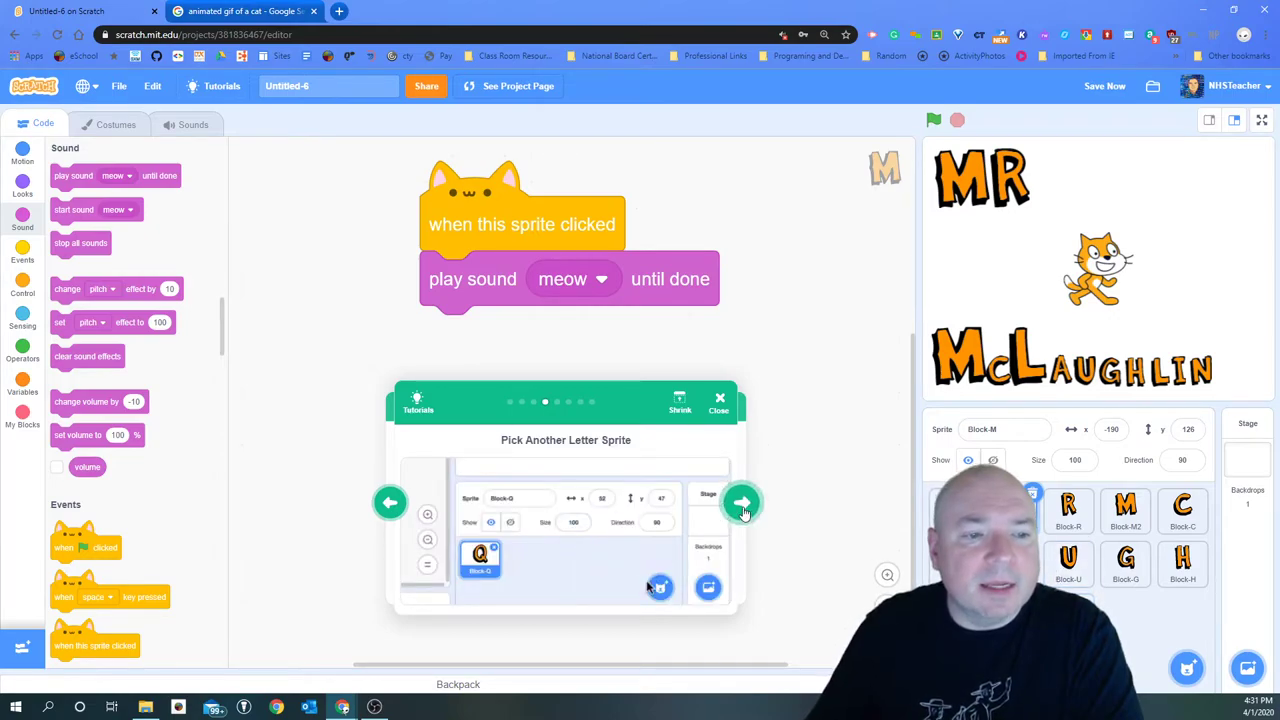
{"action": "left_click", "coordinate": [741, 503]}
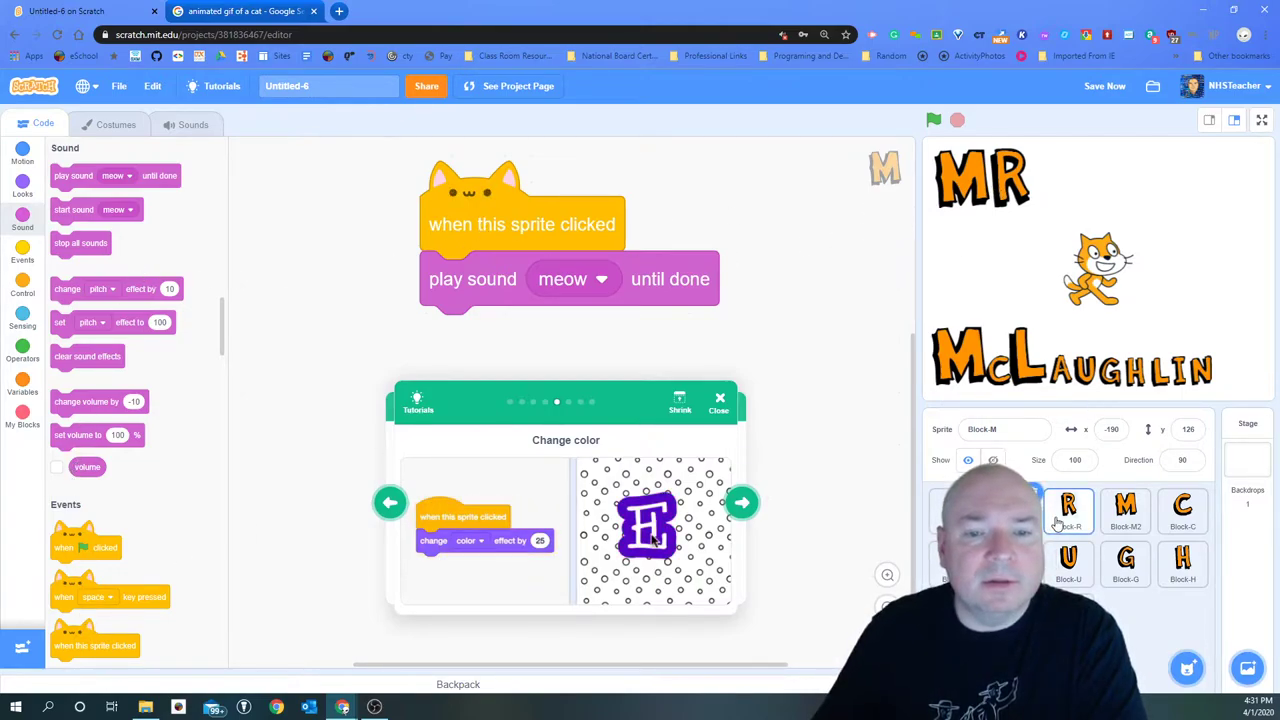
{"action": "left_click", "coordinate": [1068, 512]}
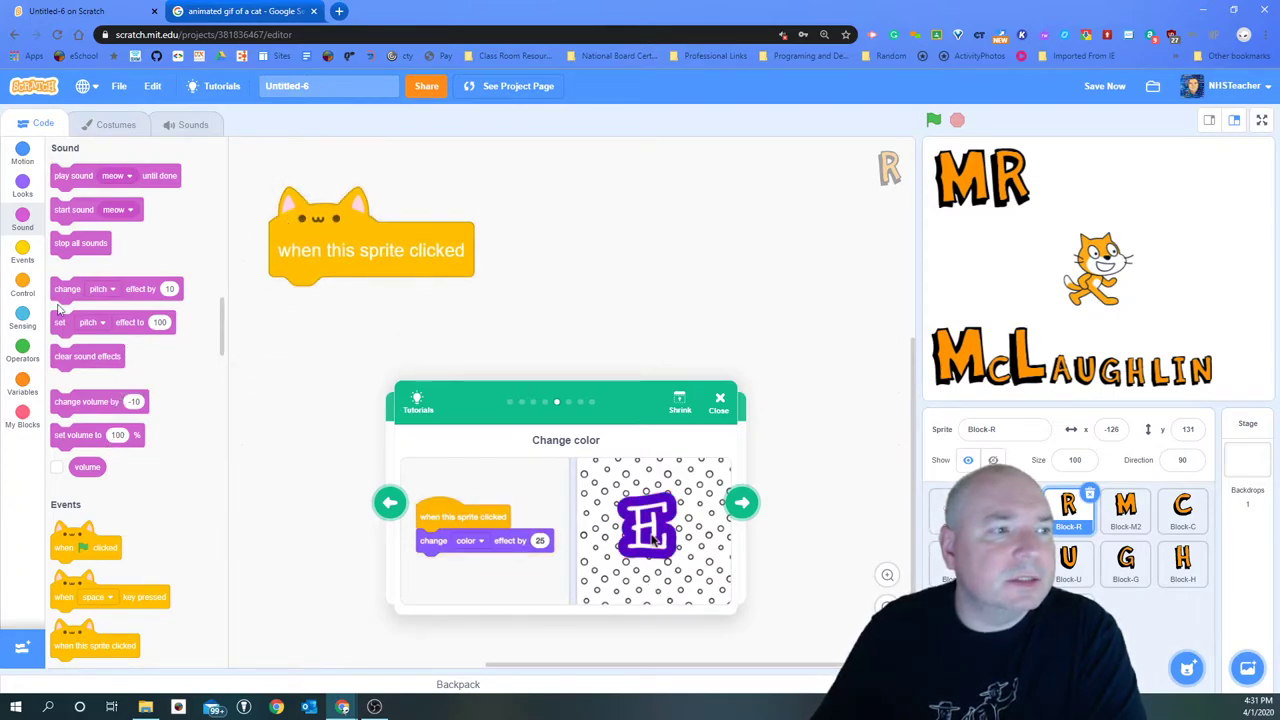
{"action": "left_click", "coordinate": [22, 183]}
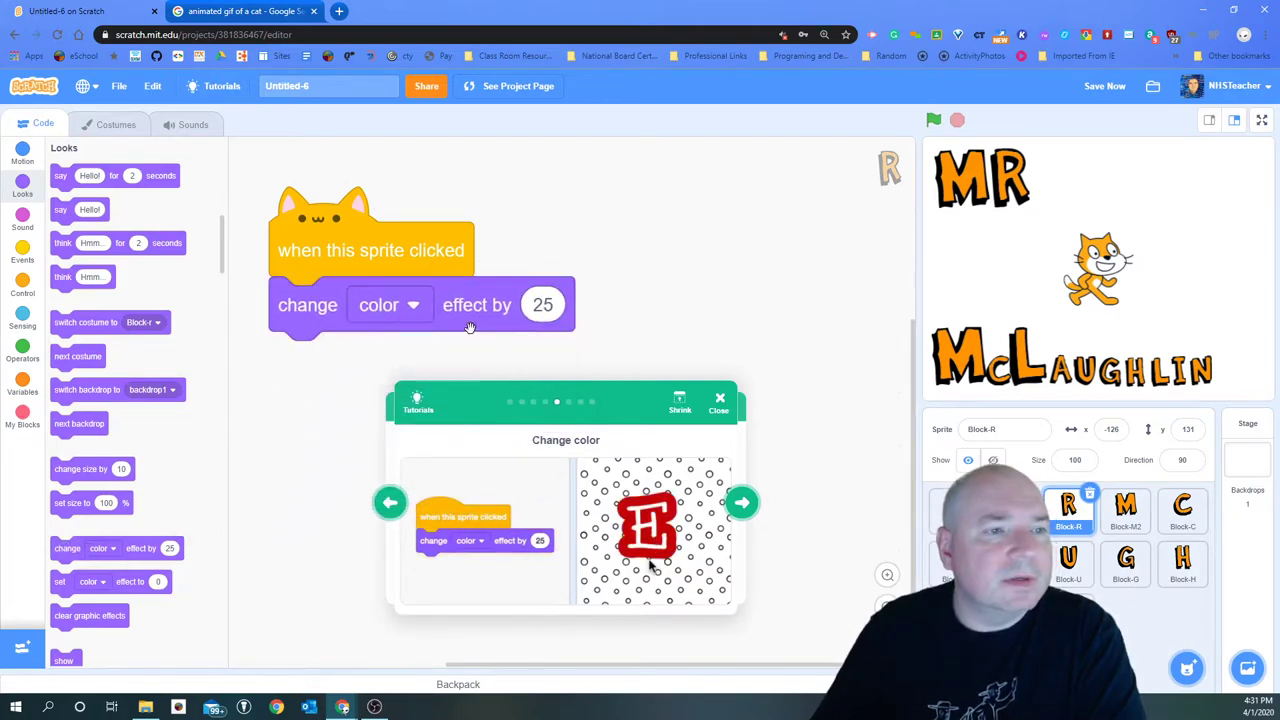
Test the R's color-change script and advance the tutorial to the spin step.
{"action": "left_click", "coordinate": [389, 305]}
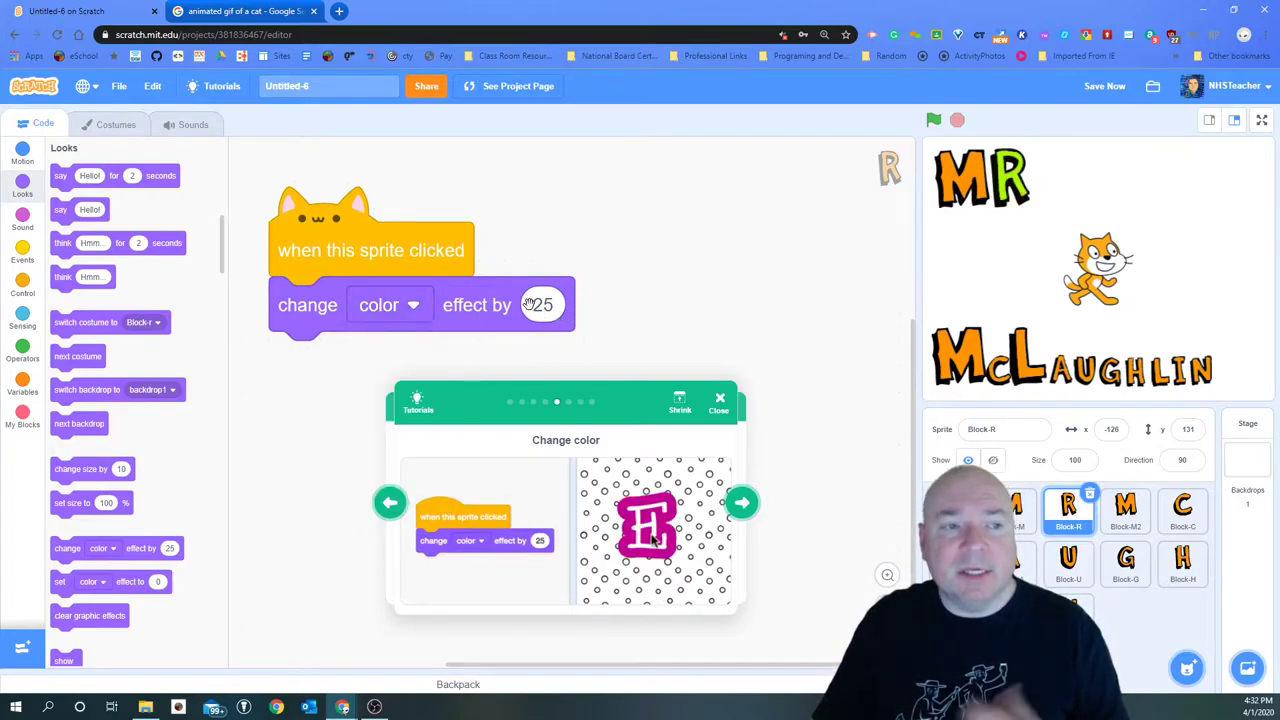
{"action": "left_click", "coordinate": [1104, 86]}
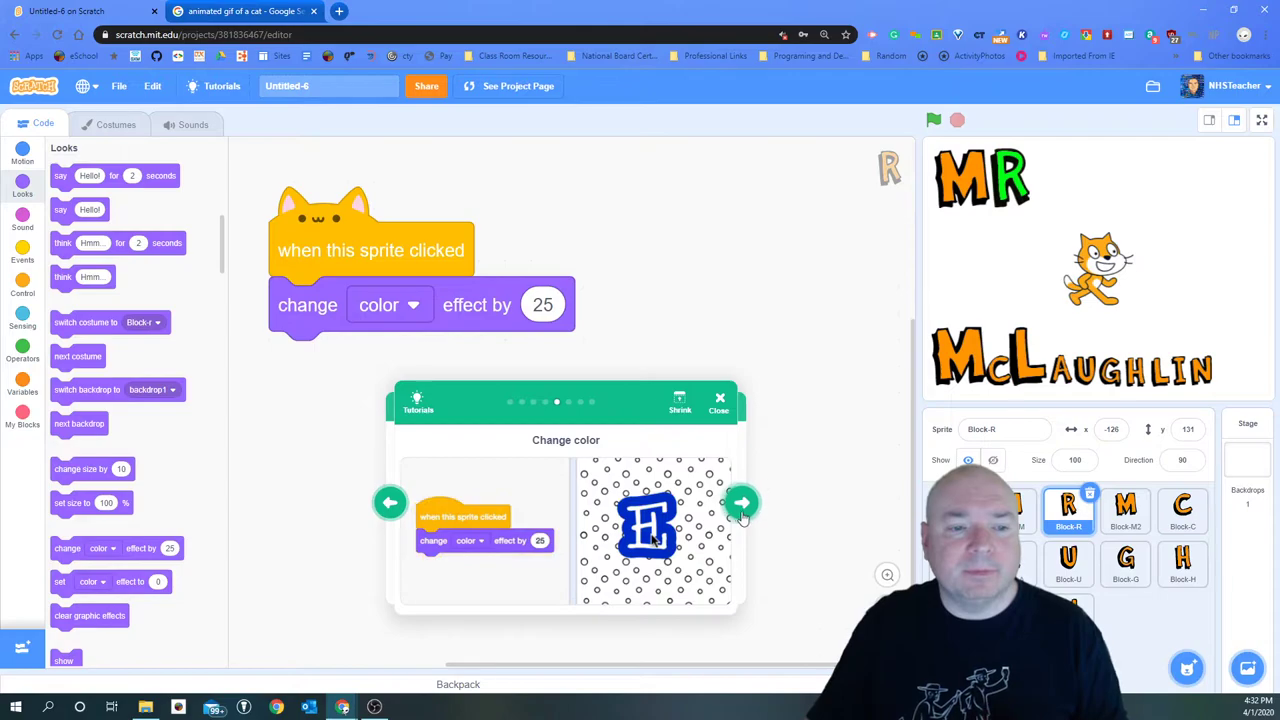
{"action": "left_click", "coordinate": [741, 503]}
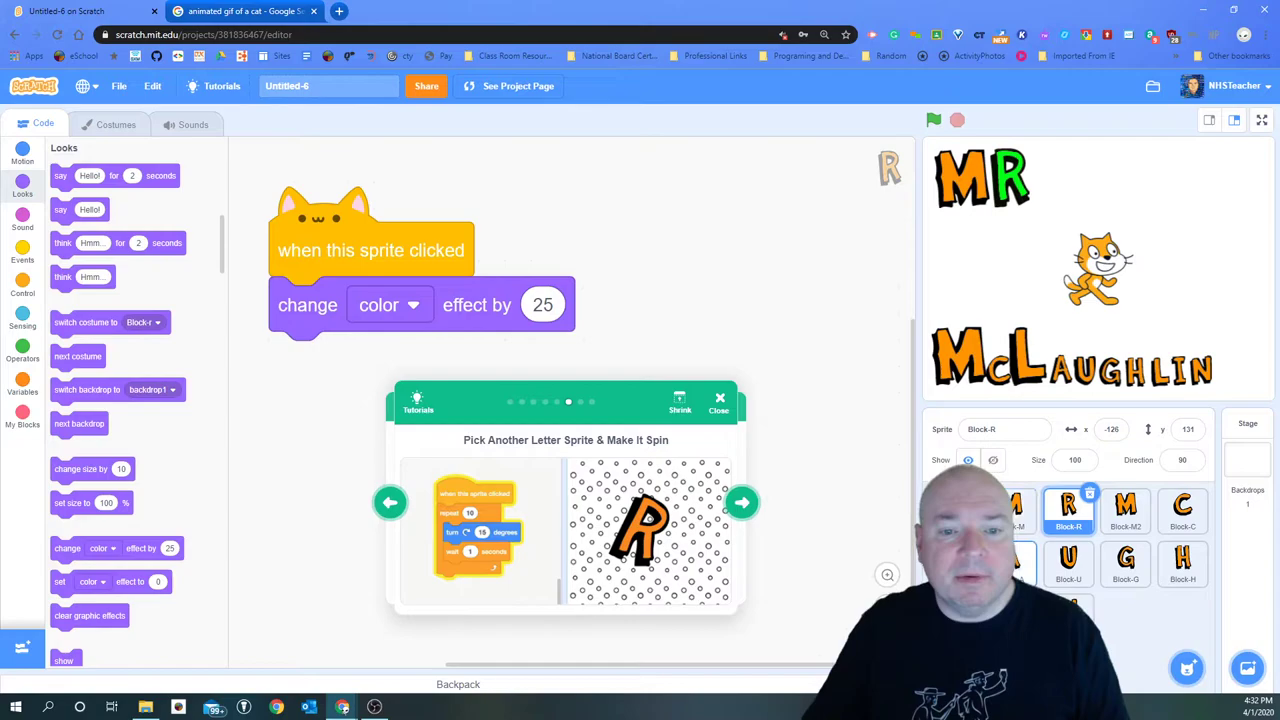
Build Block-M2's click script: repeat 10 with wait .25 seconds and turn, then test it.
{"action": "left_click", "coordinate": [1125, 510]}
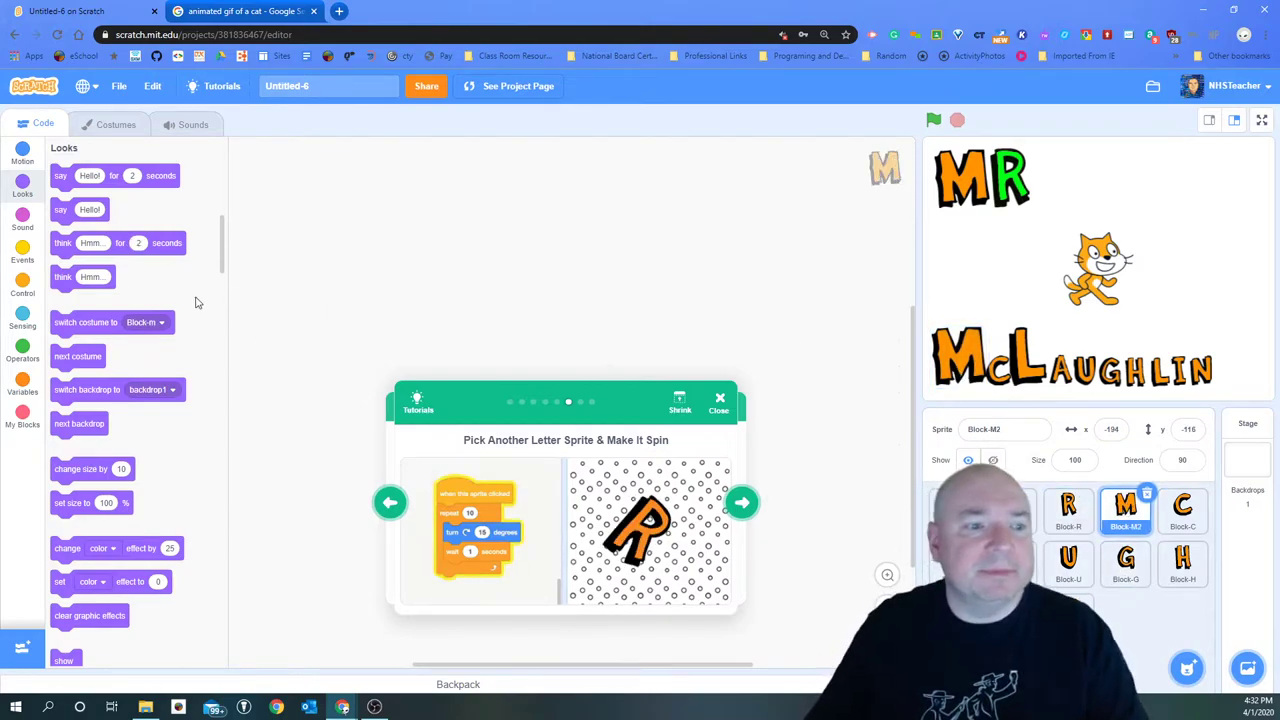
{"action": "left_click", "coordinate": [22, 250]}
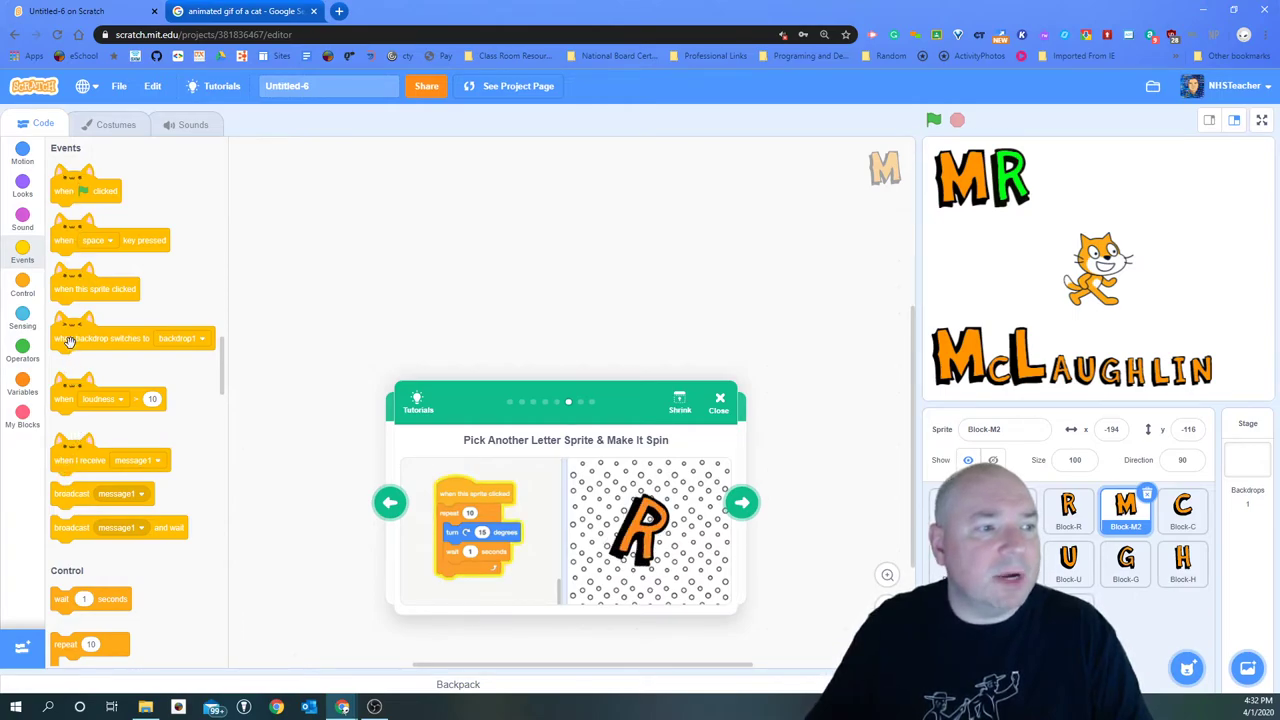
{"action": "left_click_drag", "start_coordinate": [95, 289], "coordinate": [460, 226]}
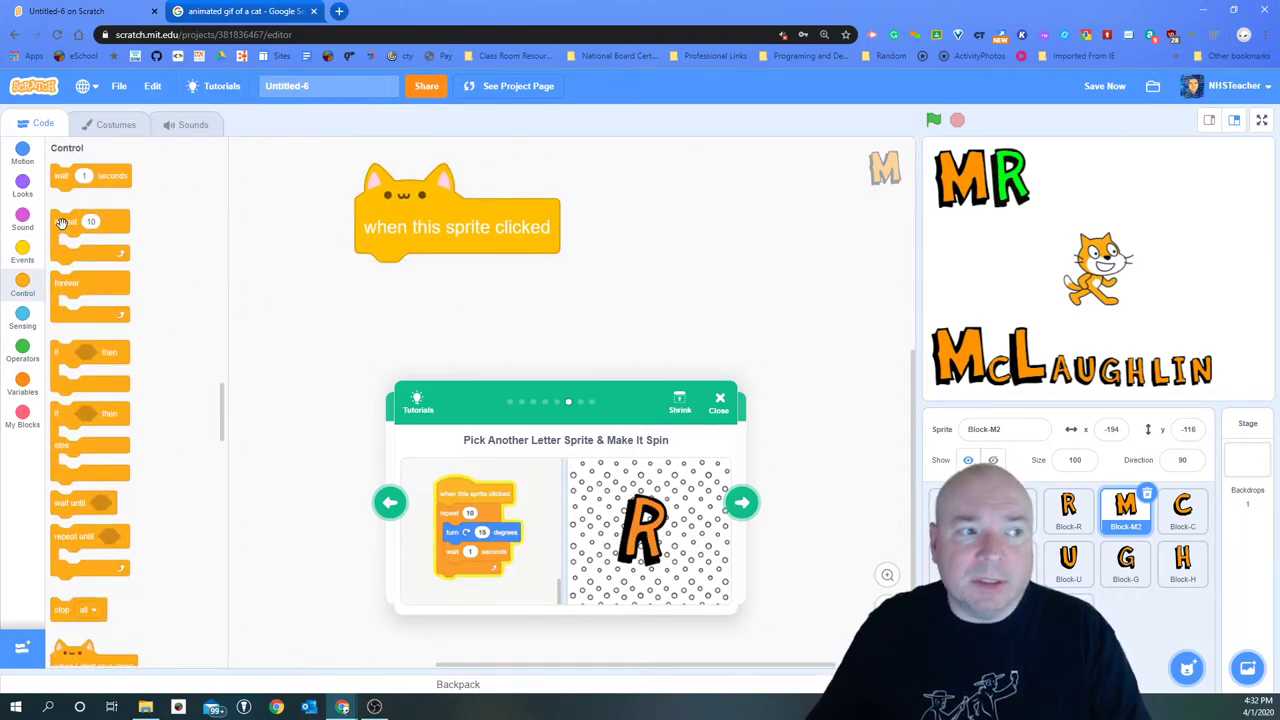
{"action": "left_click_drag", "start_coordinate": [90, 230], "coordinate": [440, 280]}
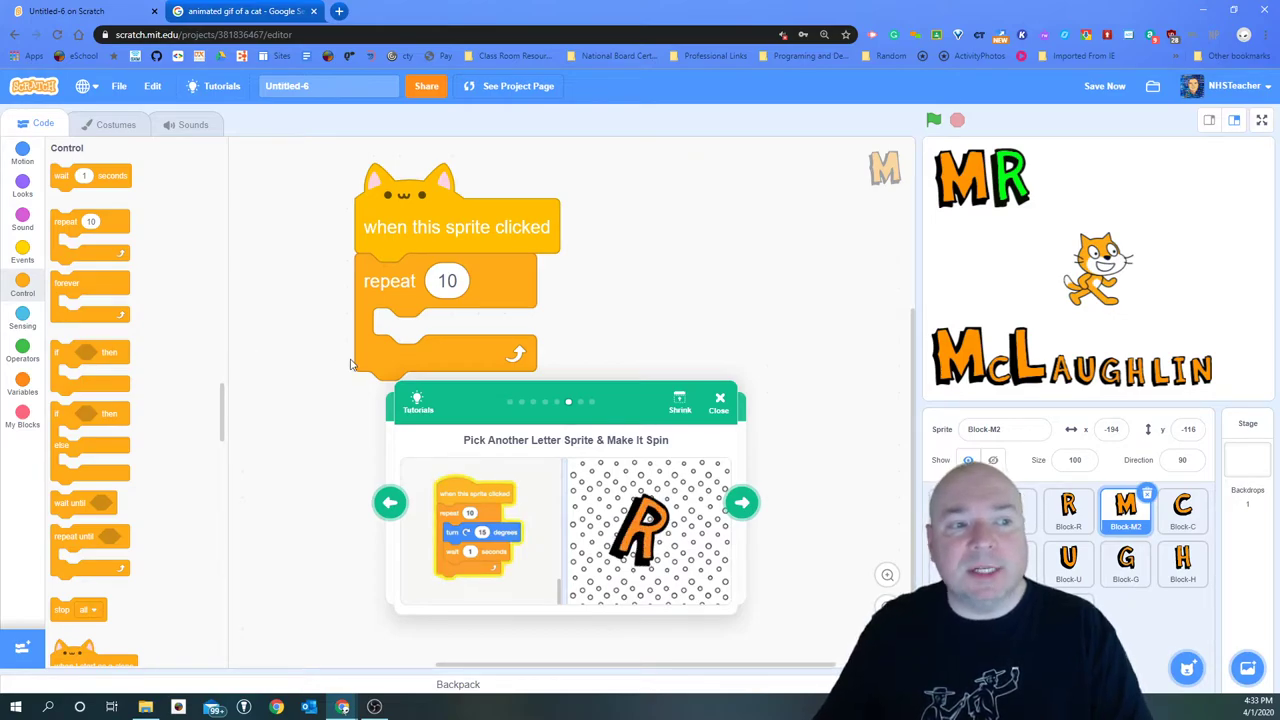
{"action": "mouse_move", "coordinate": [257, 300]}
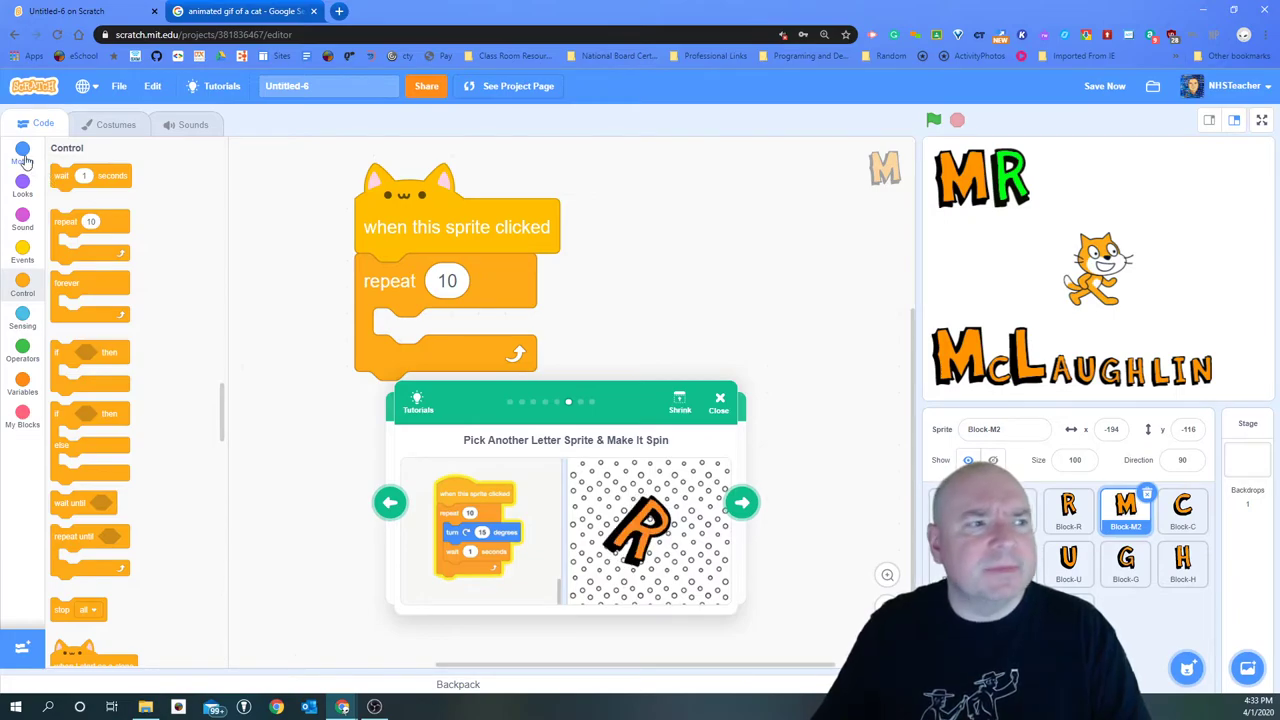
{"action": "left_click", "coordinate": [22, 155]}
{"action": "type", "text": ".25"}
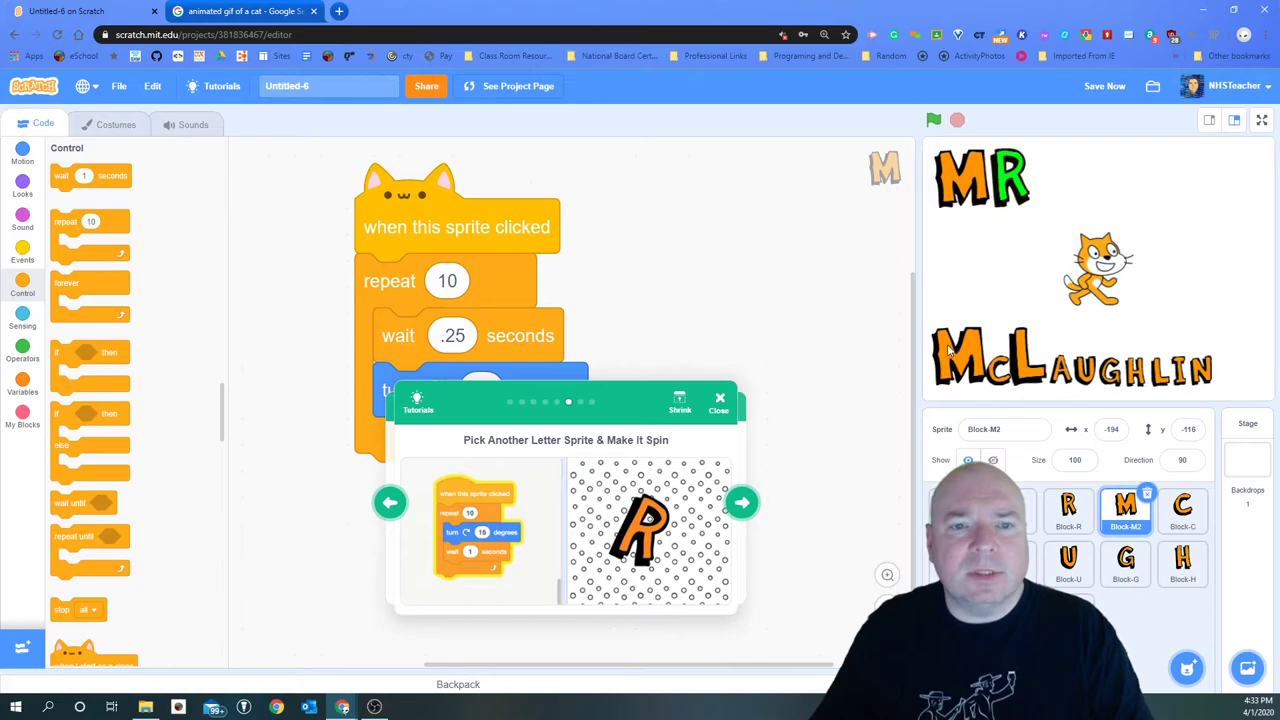
{"action": "left_click", "coordinate": [933, 120]}
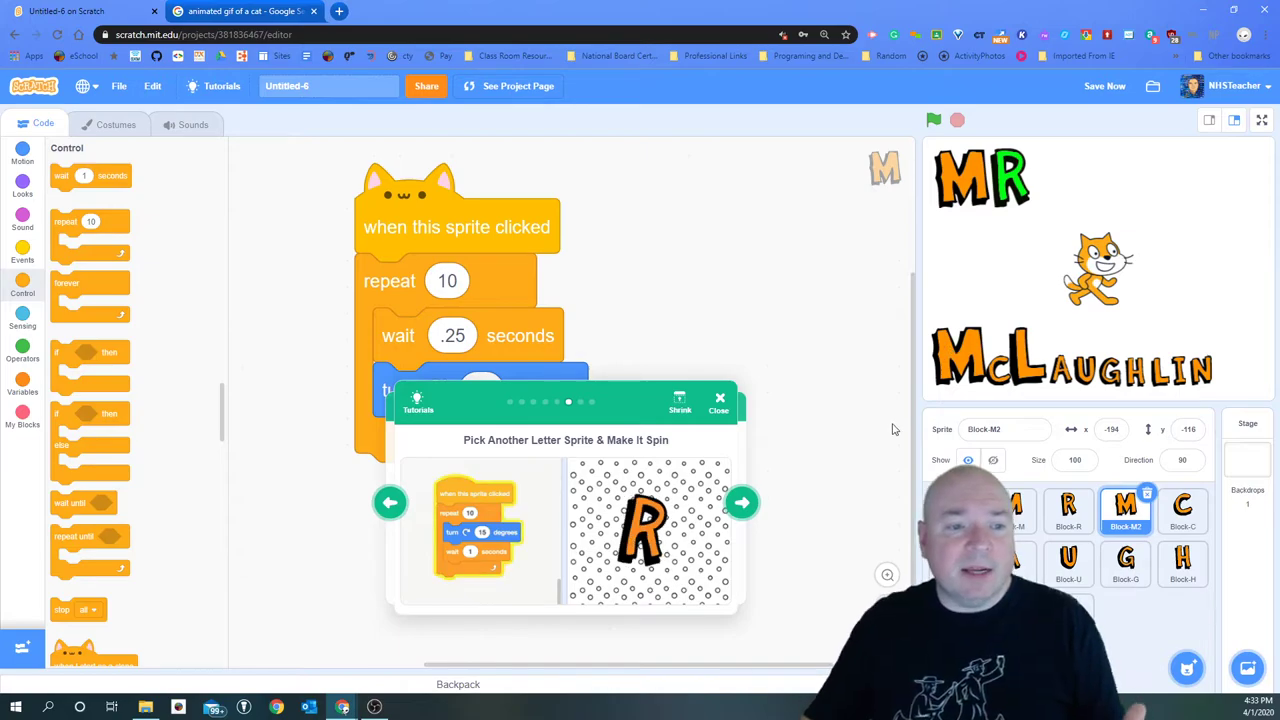
Give Block-L a click script: repeat 10 change size by 10, then repeat 10 by -10.
{"action": "left_click", "coordinate": [742, 502]}
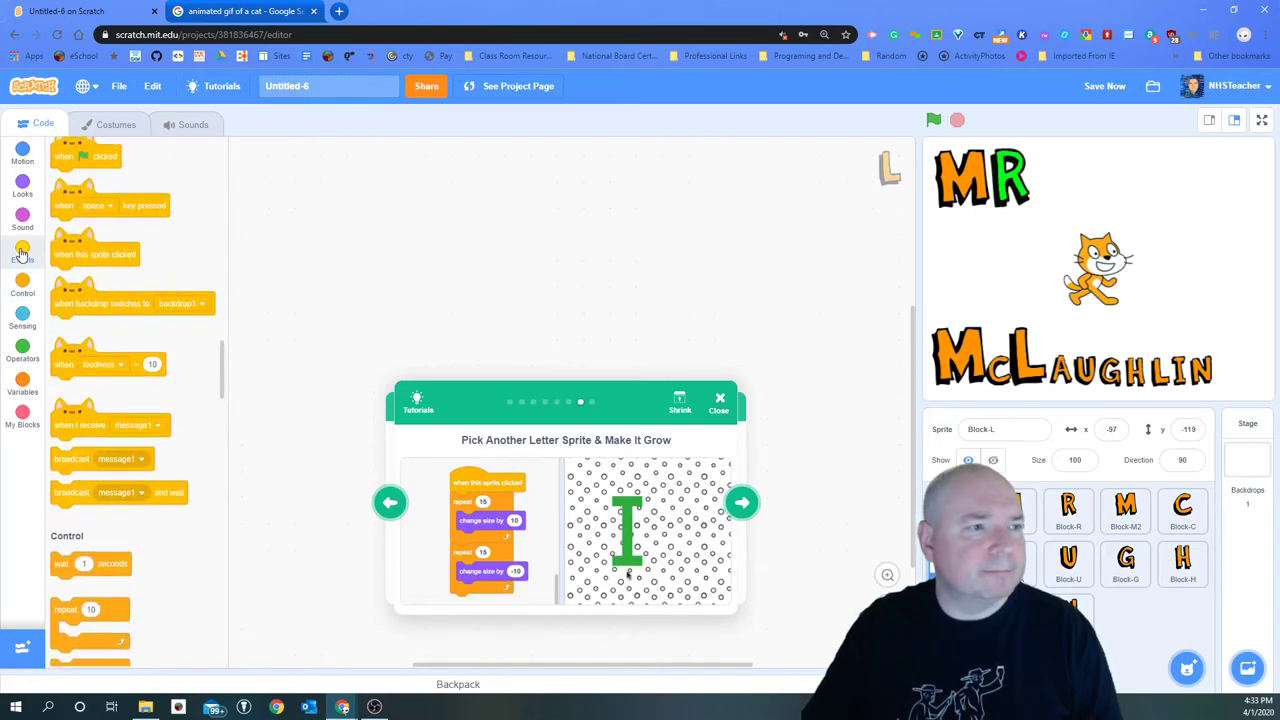
{"action": "left_click", "coordinate": [22, 253]}
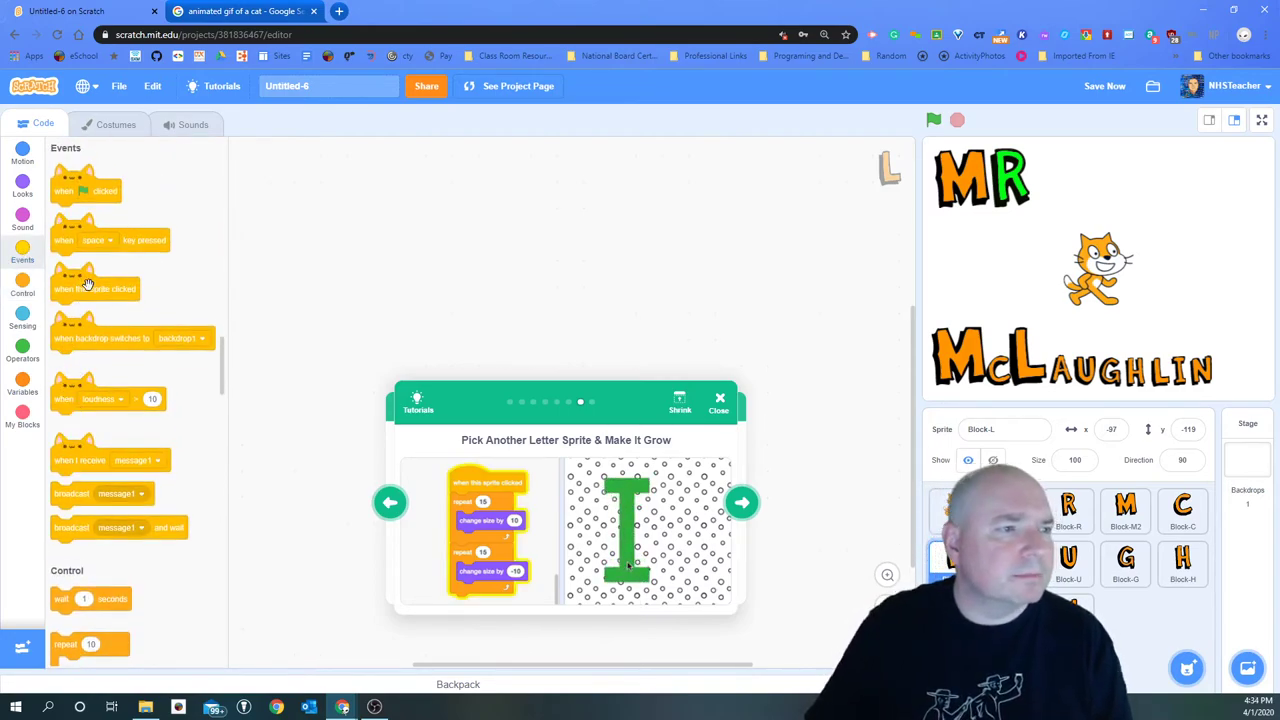
{"action": "left_click_drag", "start_coordinate": [95, 289], "coordinate": [475, 245]}
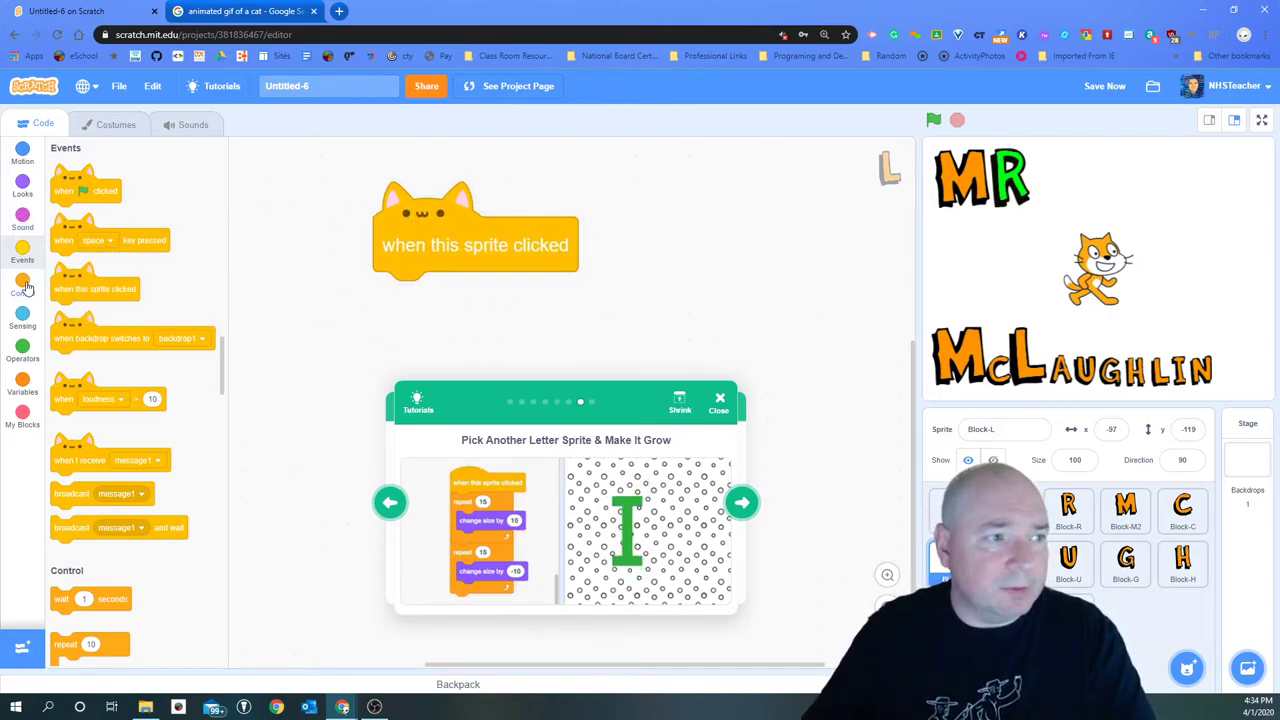
{"action": "left_click", "coordinate": [22, 288]}
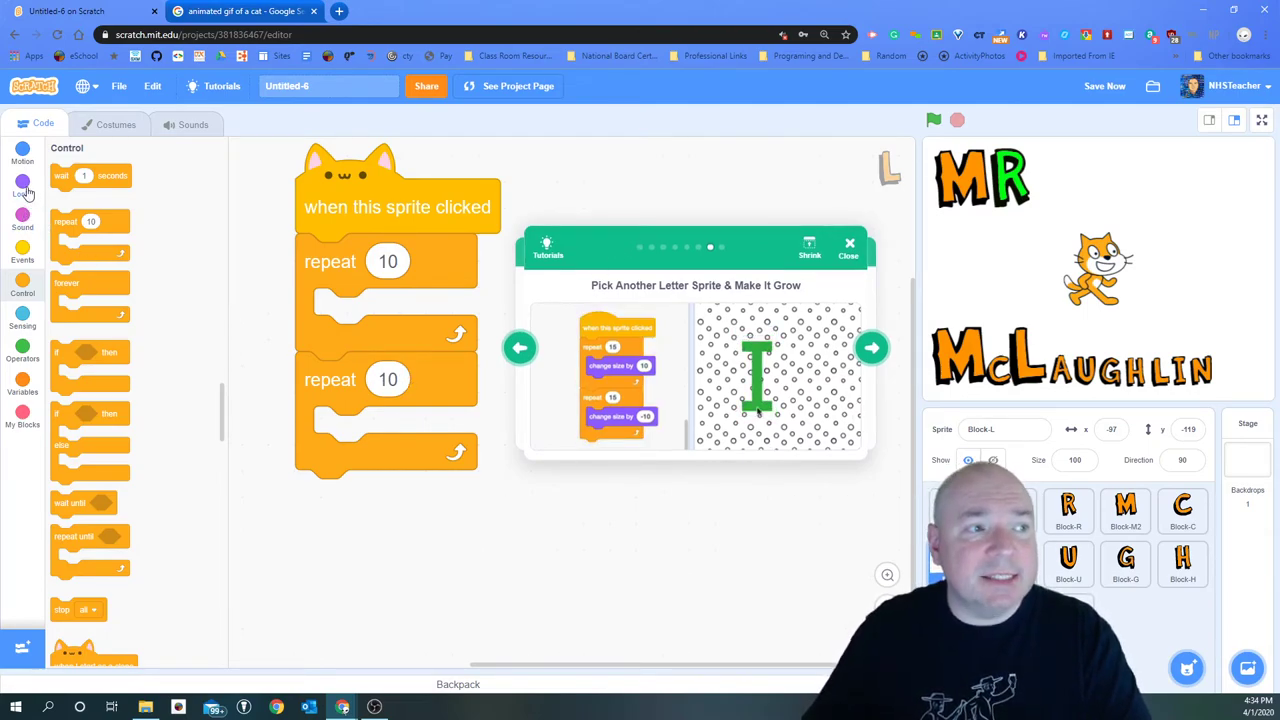
{"action": "left_click", "coordinate": [22, 183]}
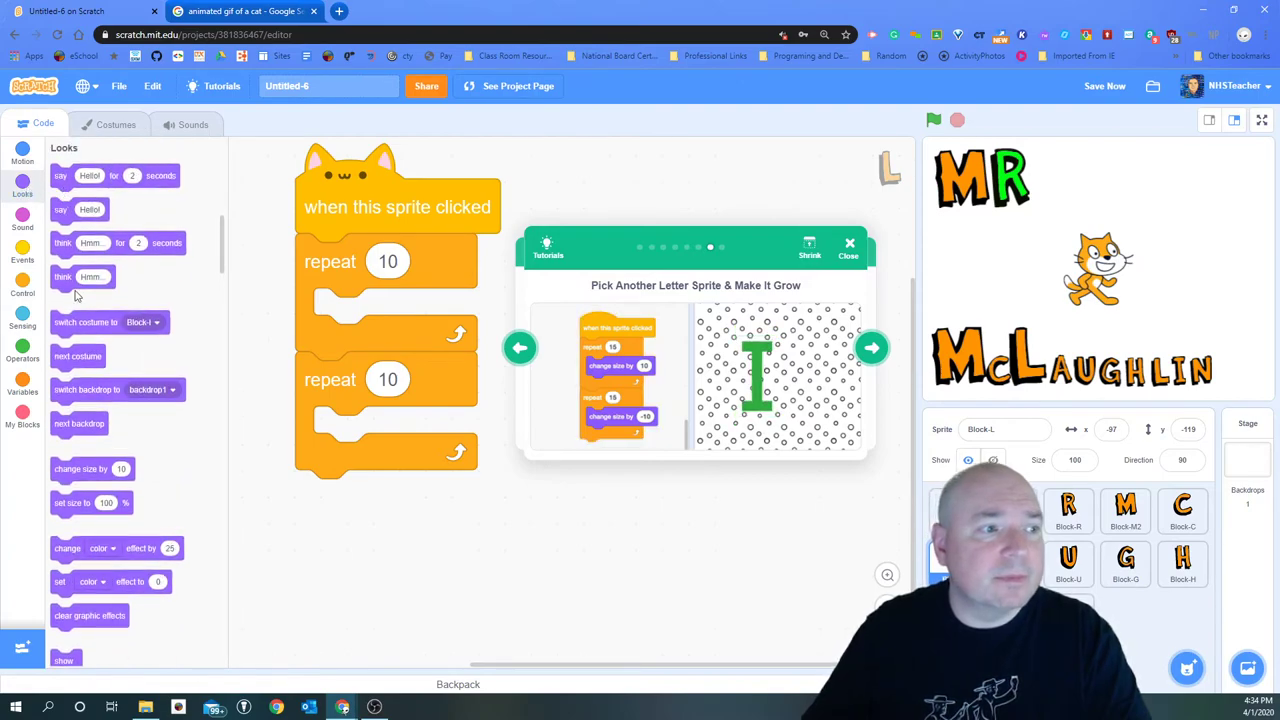
{"action": "left_click_drag", "start_coordinate": [80, 469], "coordinate": [413, 351]}
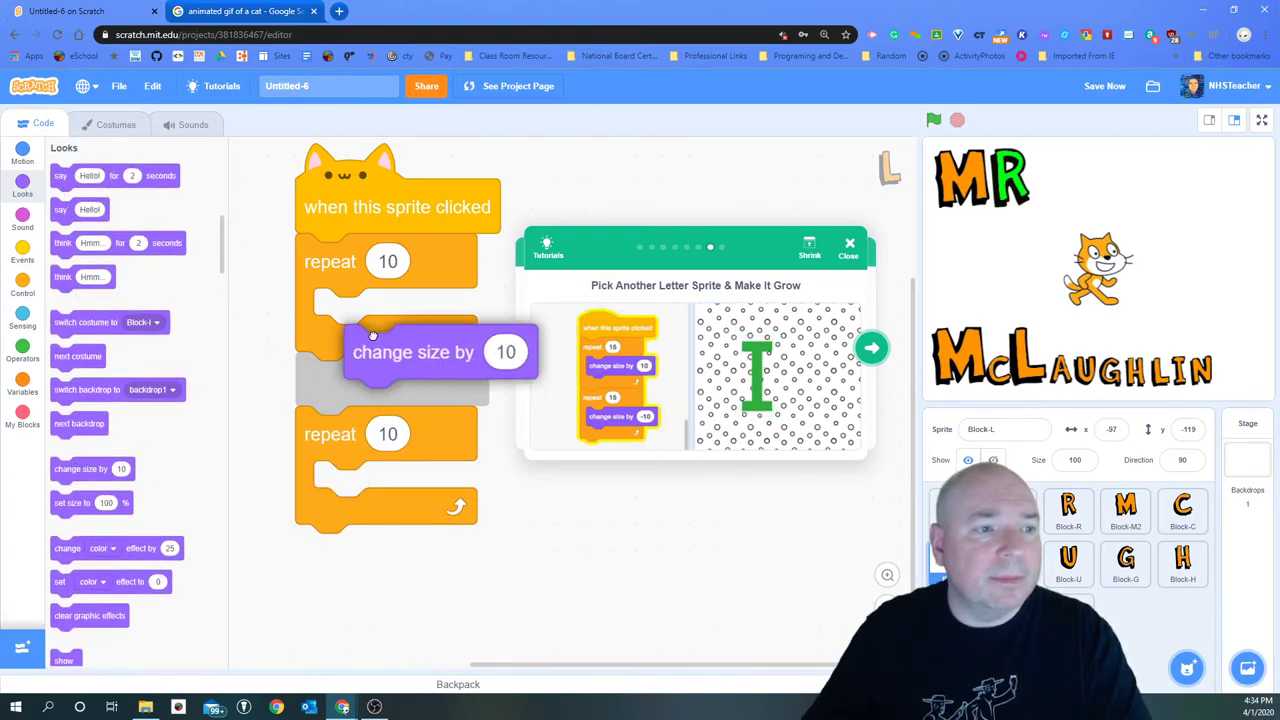
{"action": "left_click_drag", "start_coordinate": [413, 351], "coordinate": [383, 315]}
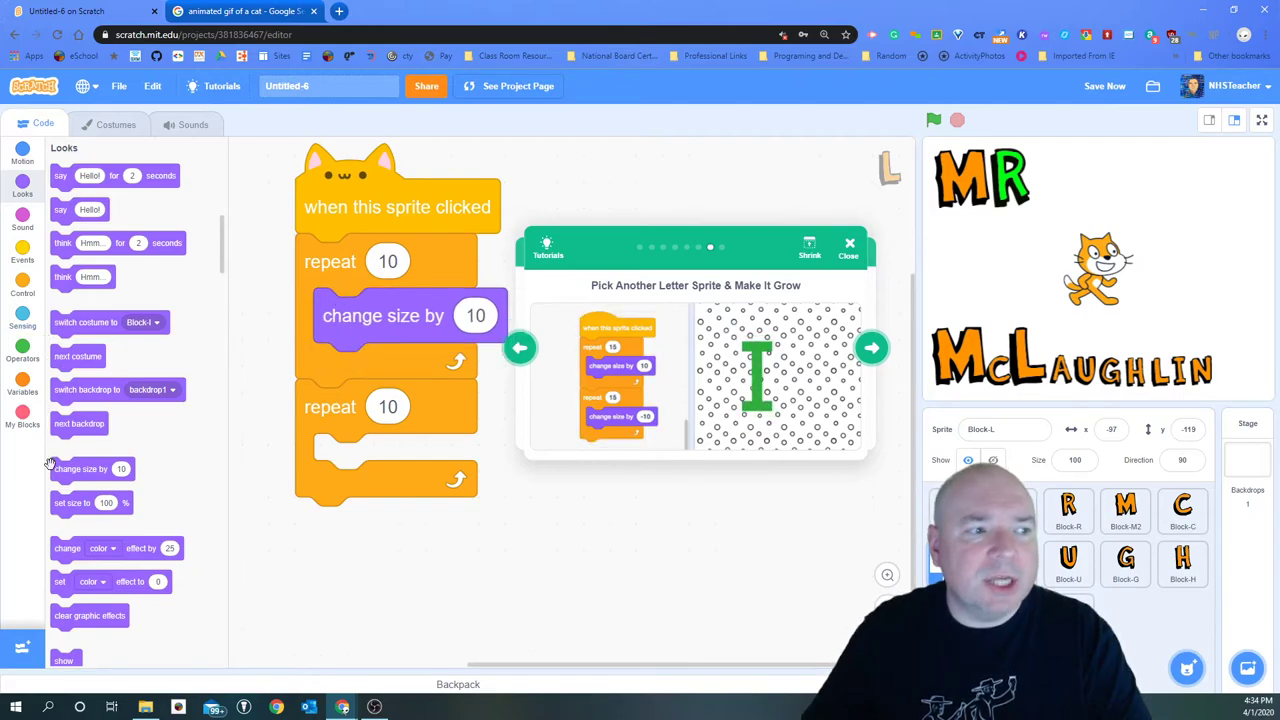
{"action": "left_click_drag", "start_coordinate": [81, 469], "coordinate": [383, 460]}
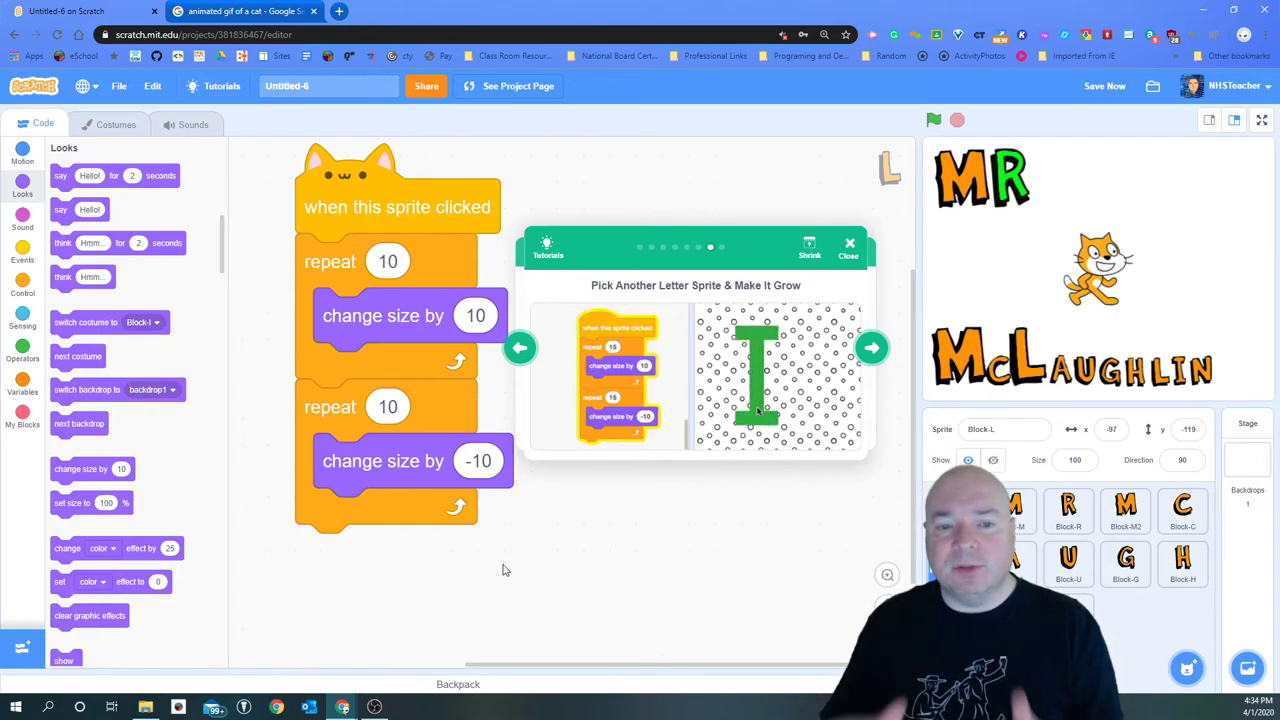
Close the Tutorials panel, leaving the M sprite's meow script in view.
{"action": "left_click", "coordinate": [1104, 85]}
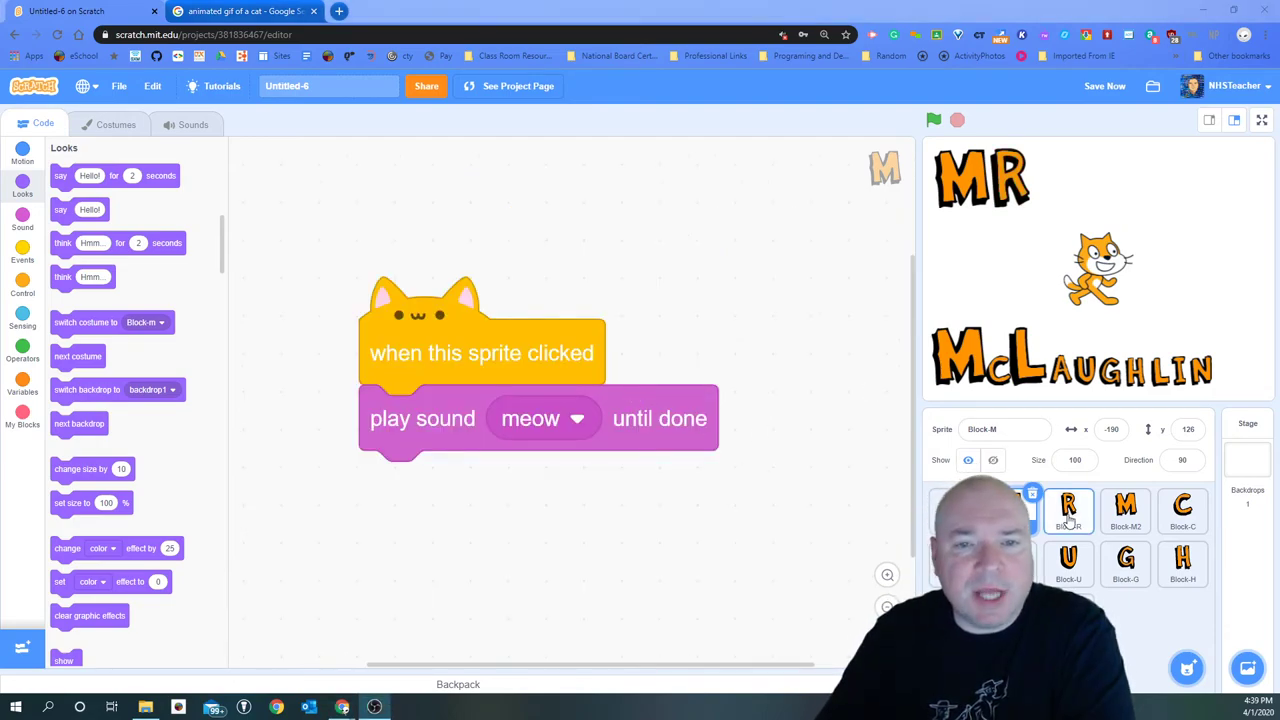
Check two more letter sprites' click scripts and open the backdrop library.
{"action": "left_click", "coordinate": [1125, 510]}
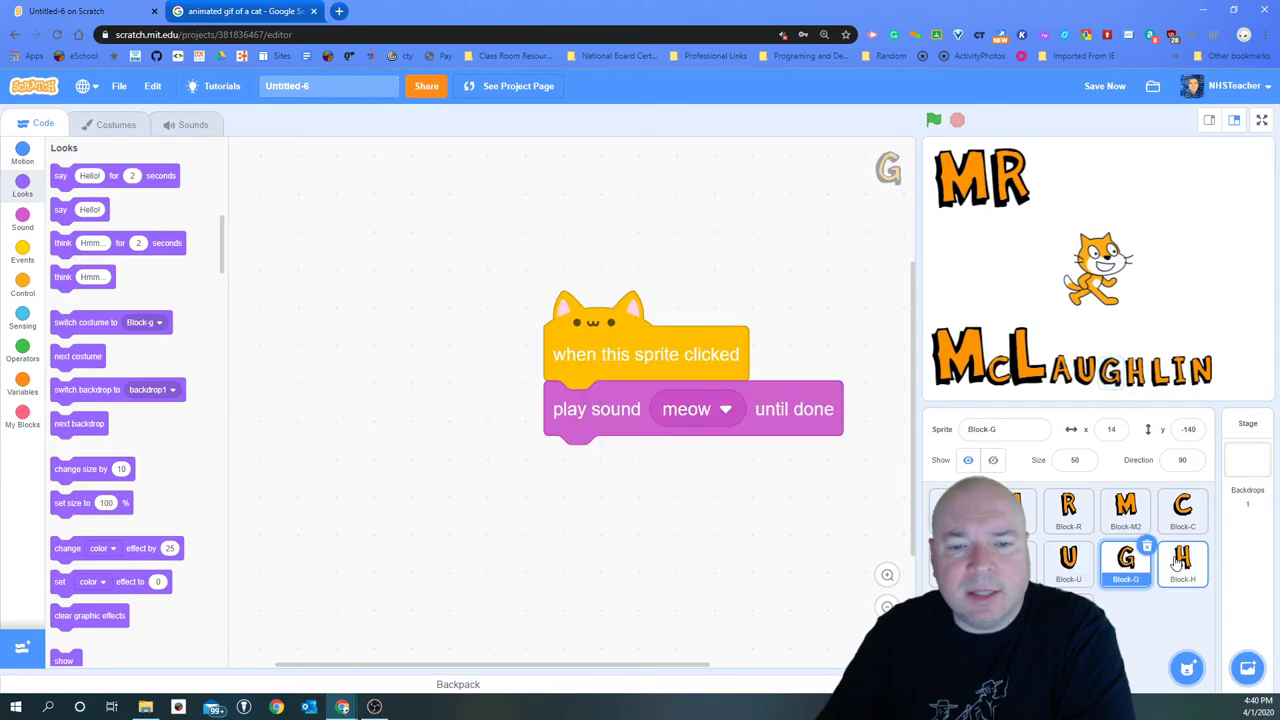
{"action": "left_click", "coordinate": [1182, 563]}
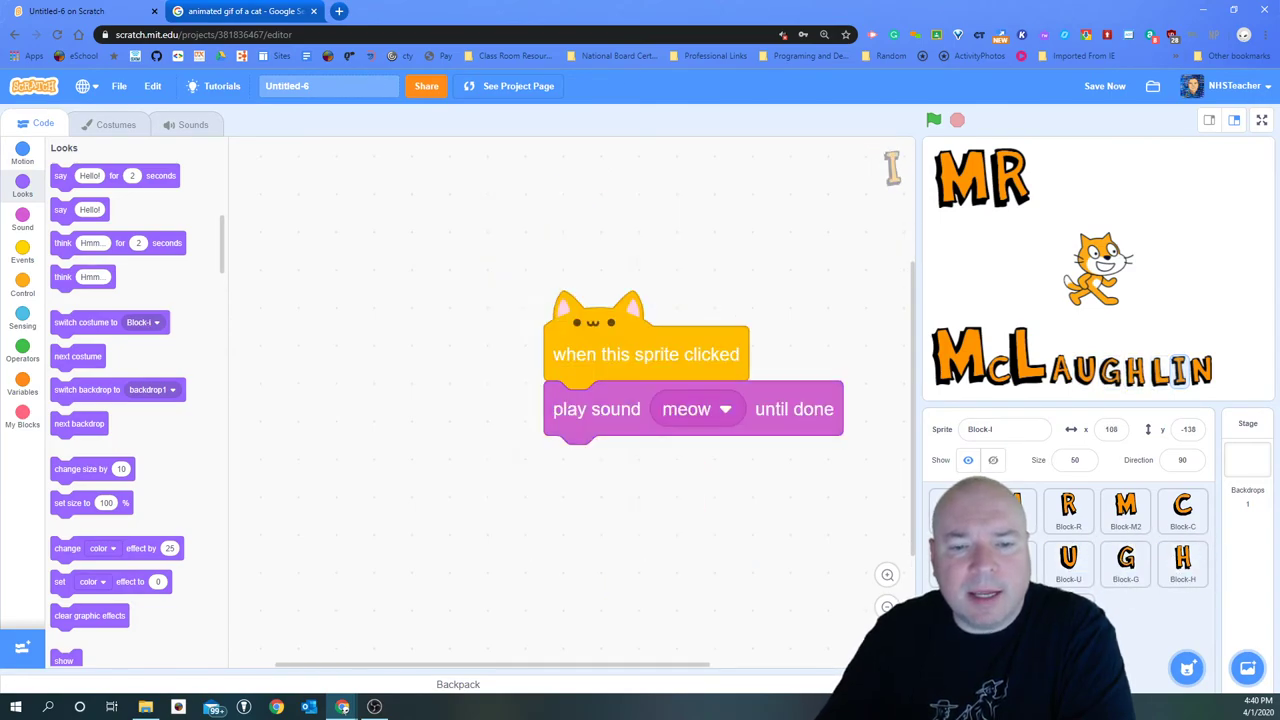
{"action": "left_click", "coordinate": [1247, 668]}
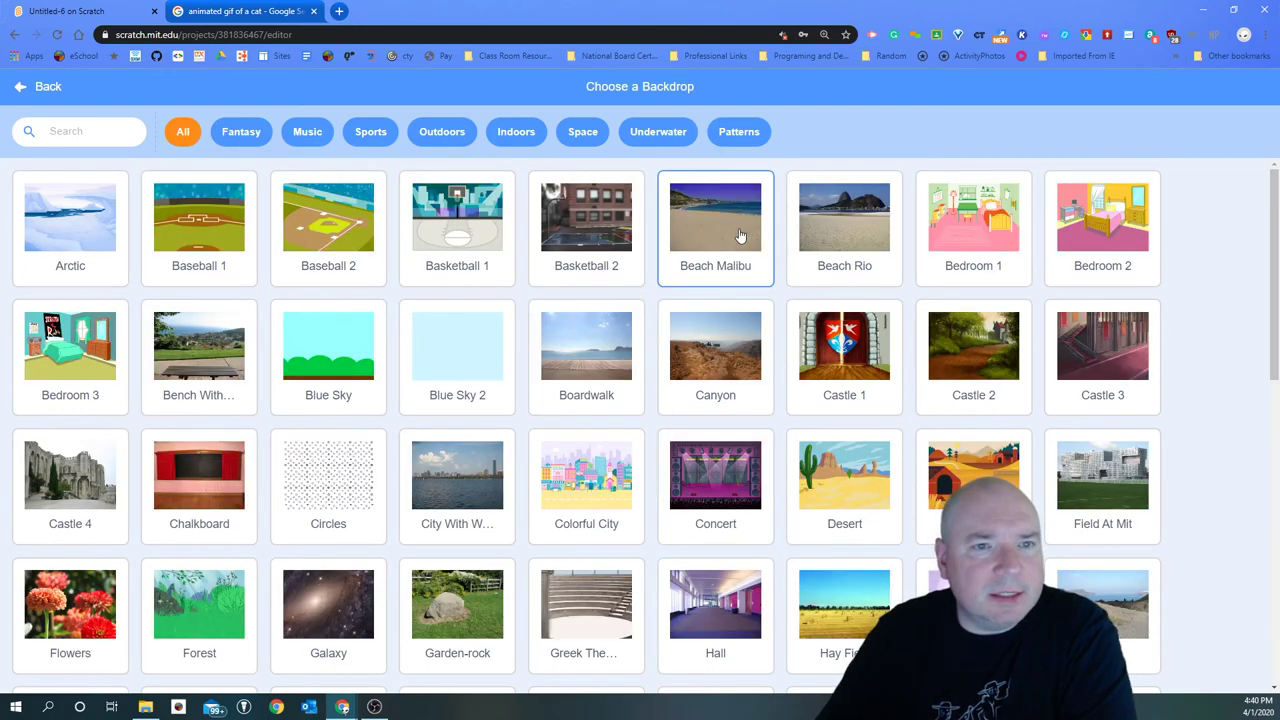
Apply the Beach Malibu backdrop, select Sprite1, and view the stage full screen.
{"action": "left_click", "coordinate": [715, 217]}
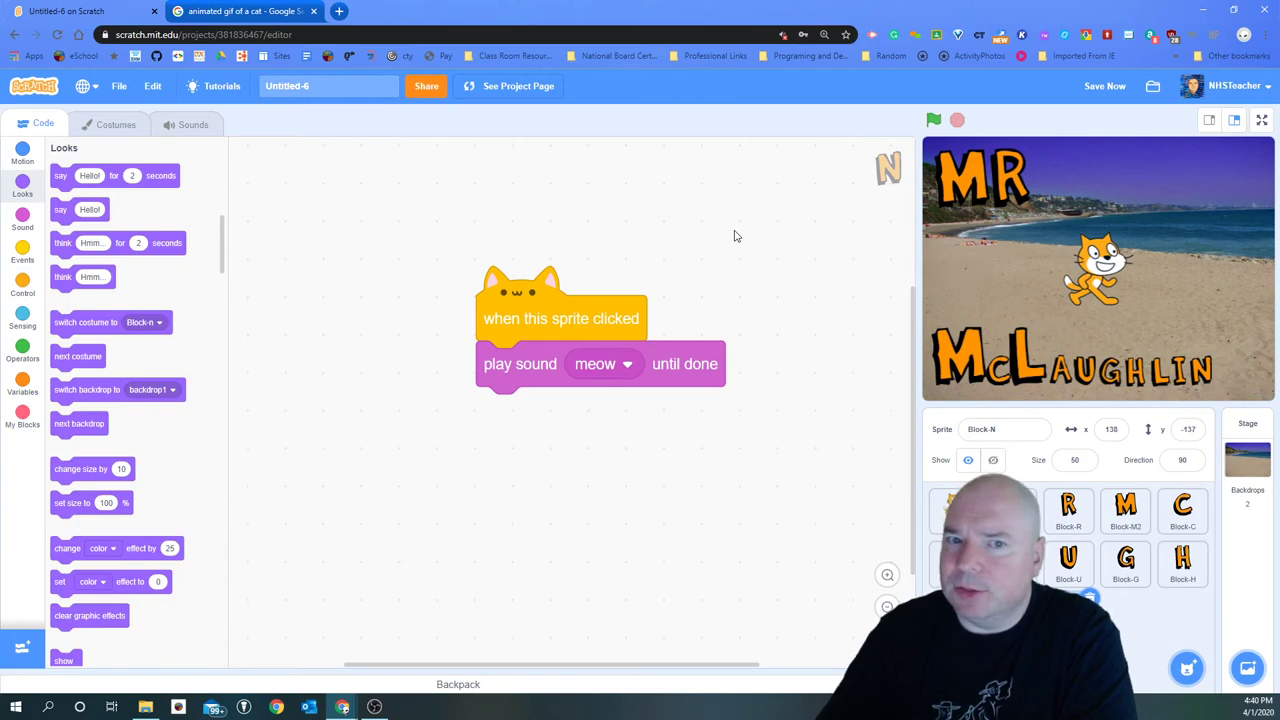
{"action": "left_click", "coordinate": [980, 510]}
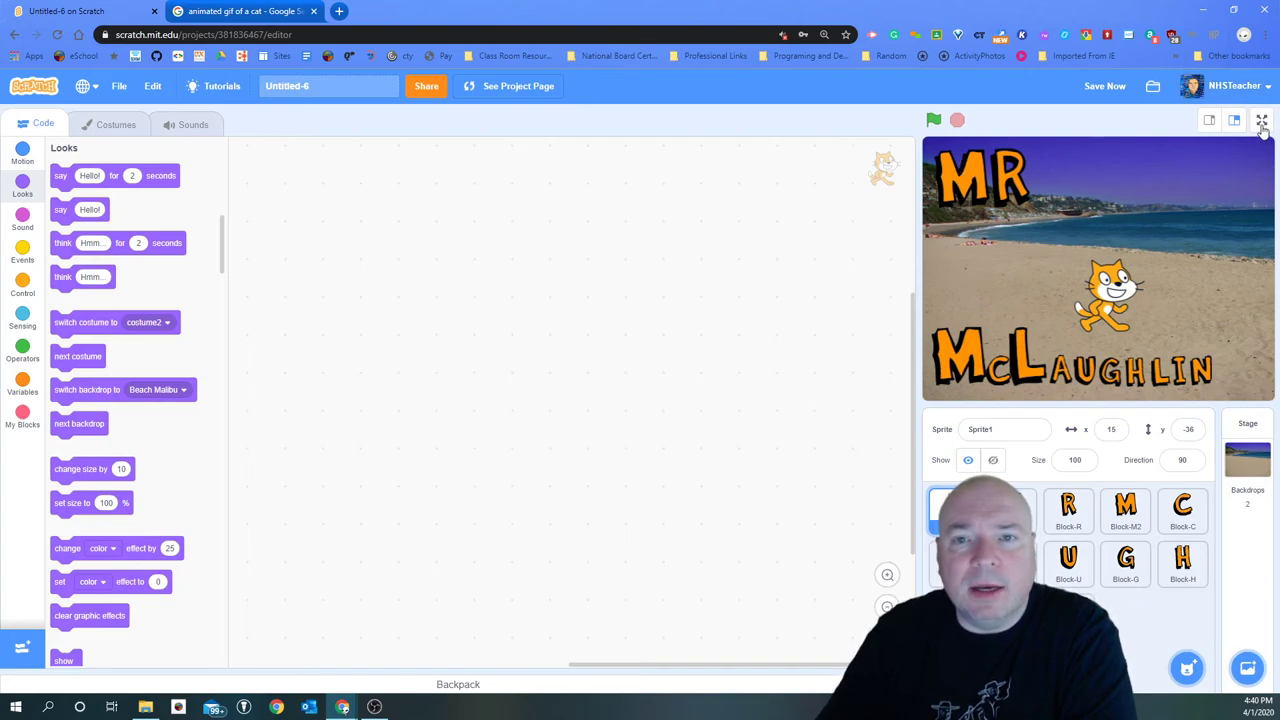
{"action": "left_click", "coordinate": [1262, 120]}
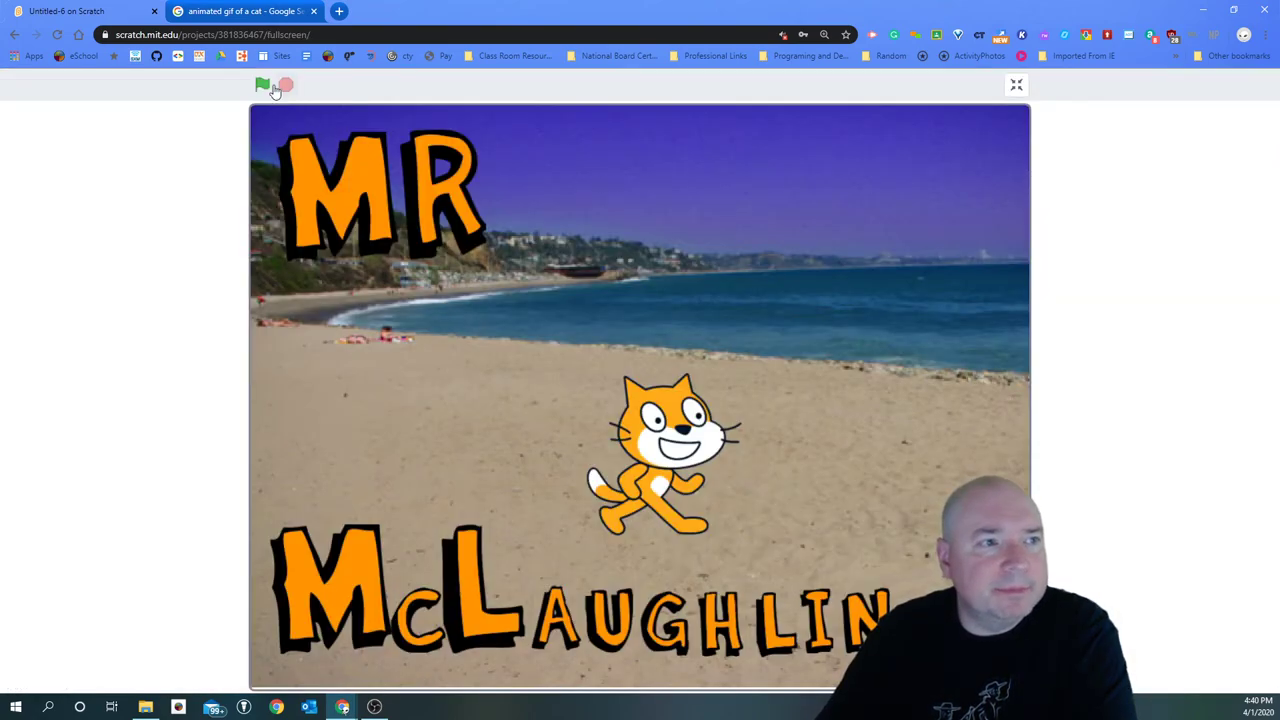